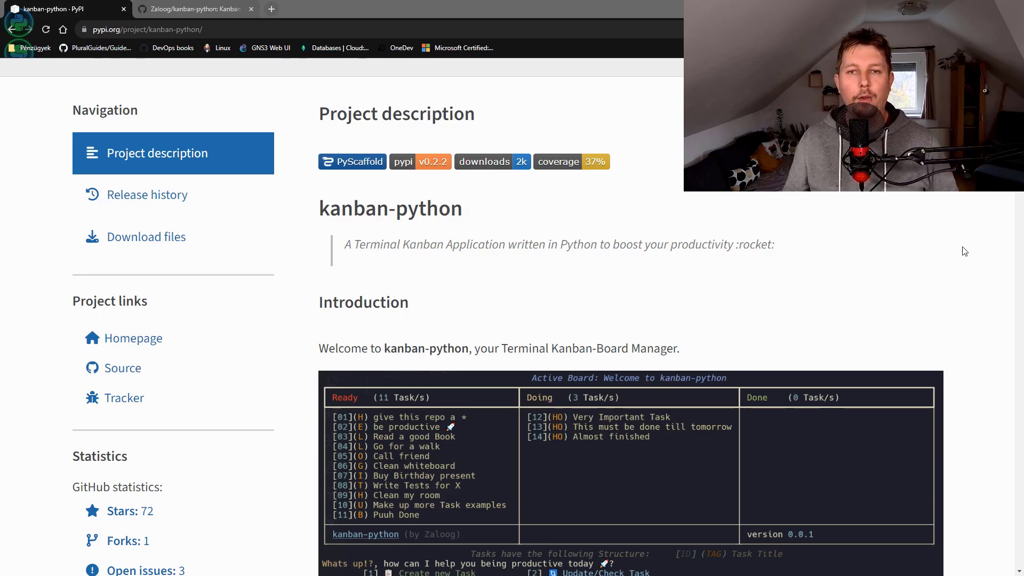
Create and activate a kb virtual environment inside the Desktop\Coding folder
double_click(390, 209)
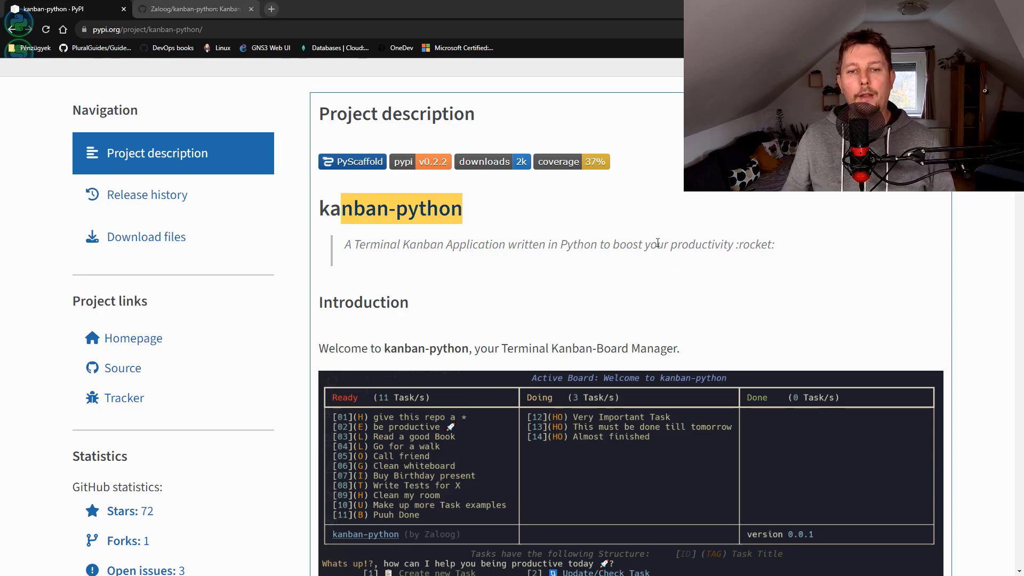
scroll(down, 3)
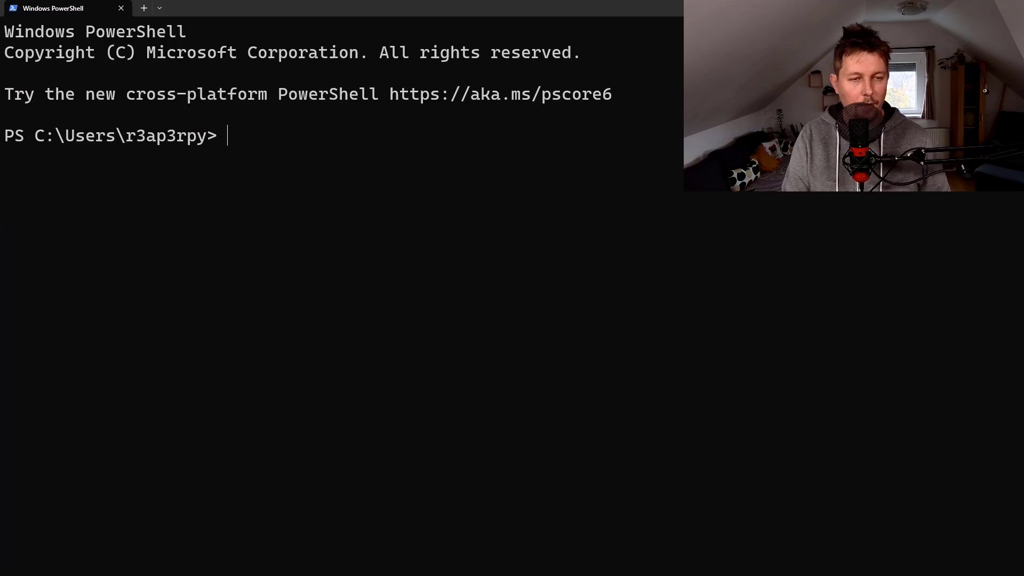
text(cd .\Desktop\Coding\)
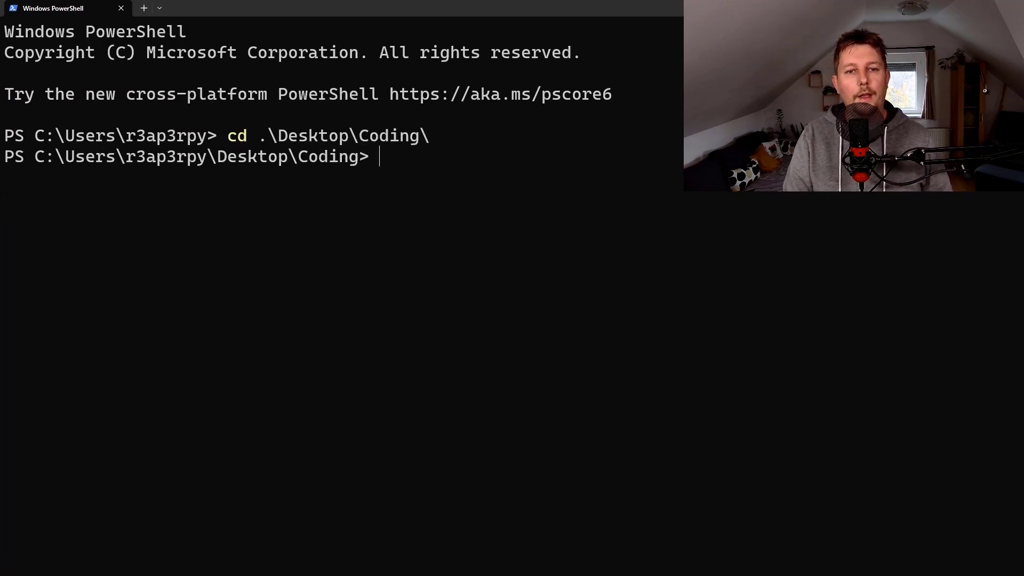
text(virtual)
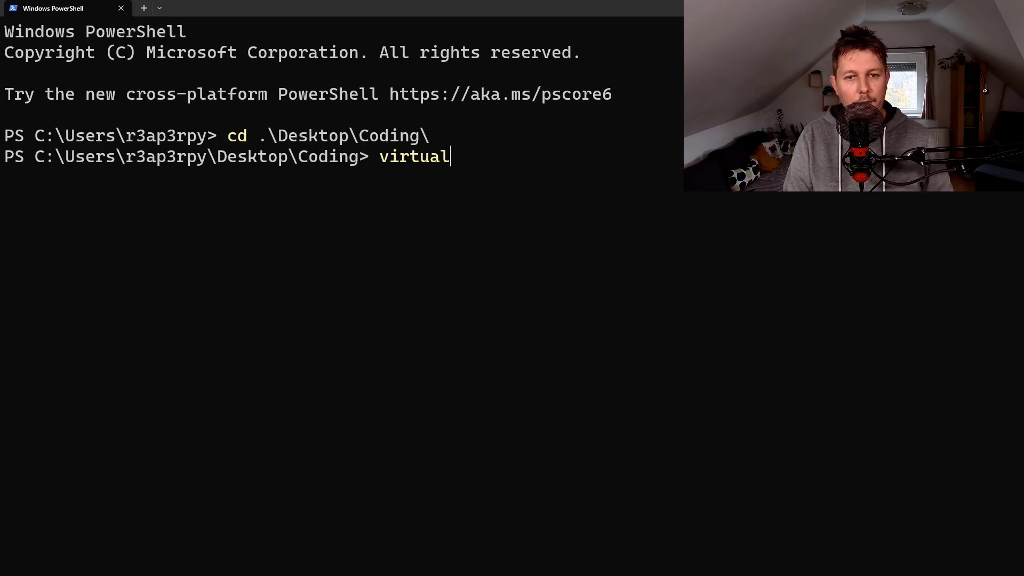
text(env)
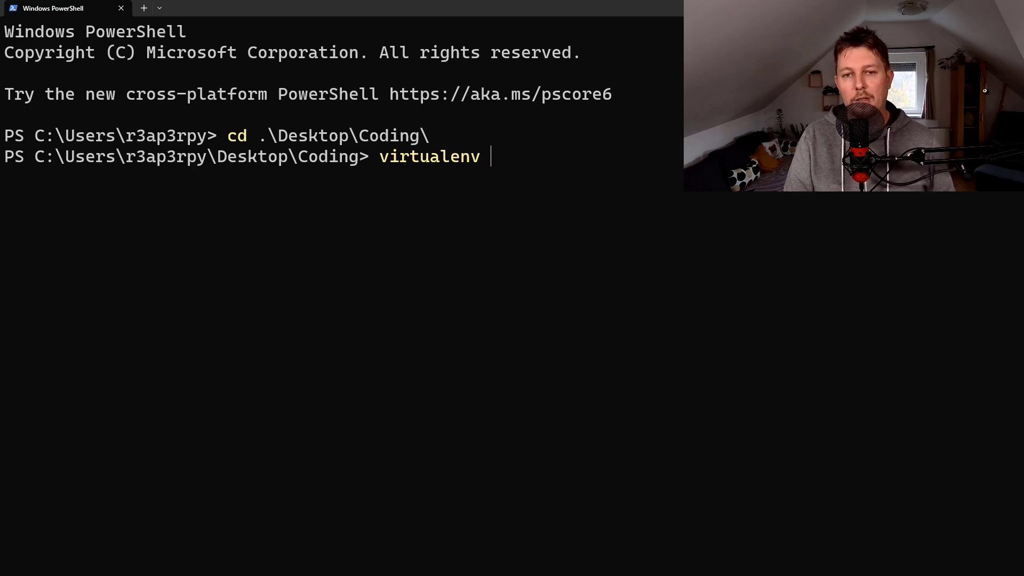
text(kb)
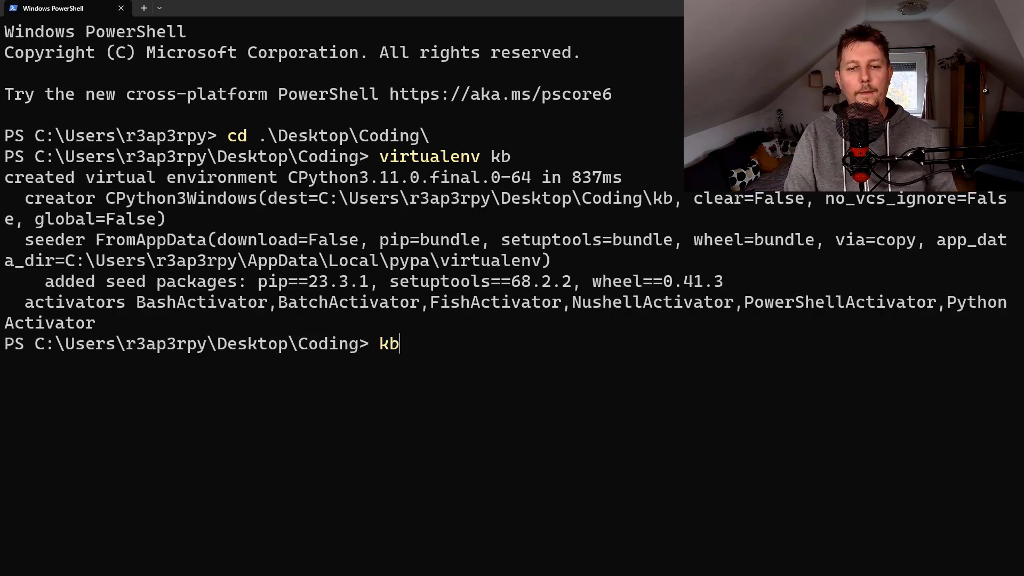
text(\kb\Scripts\activate)
text(pip i)
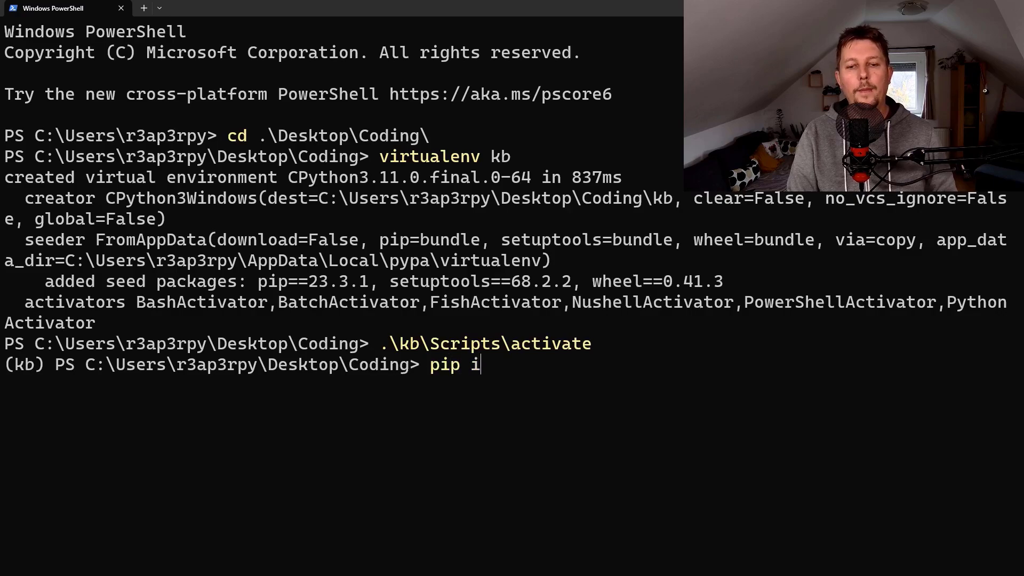
Install kanban-python 0.2.2 with pip into the kb environment
text(nstall kanba)
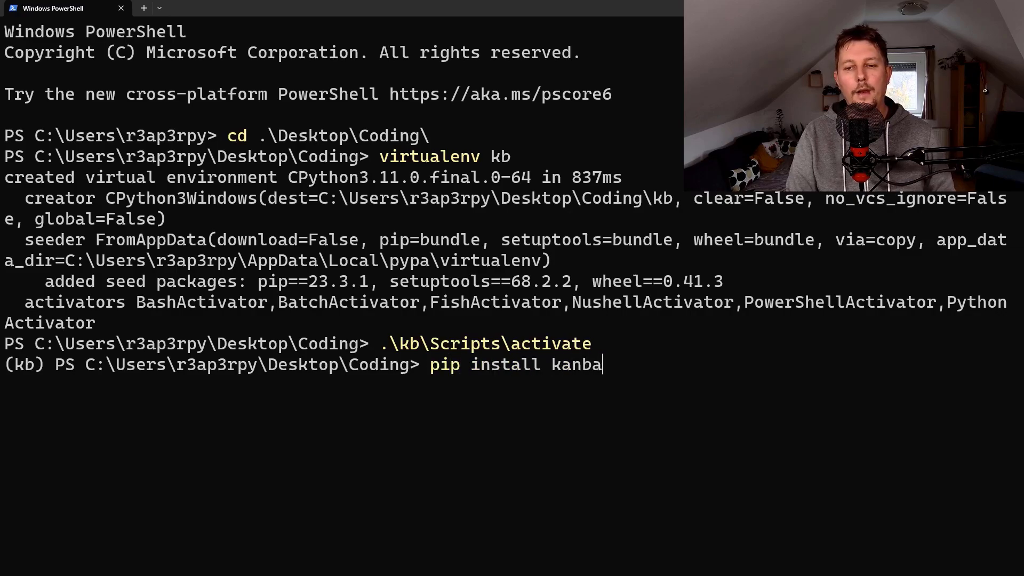
text(n-python)
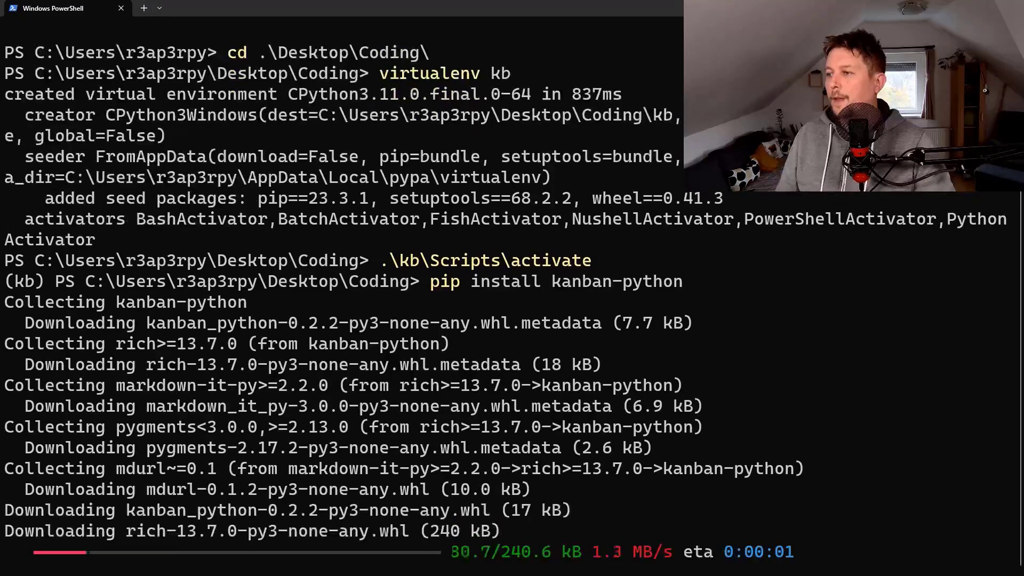
scroll(down, 3)
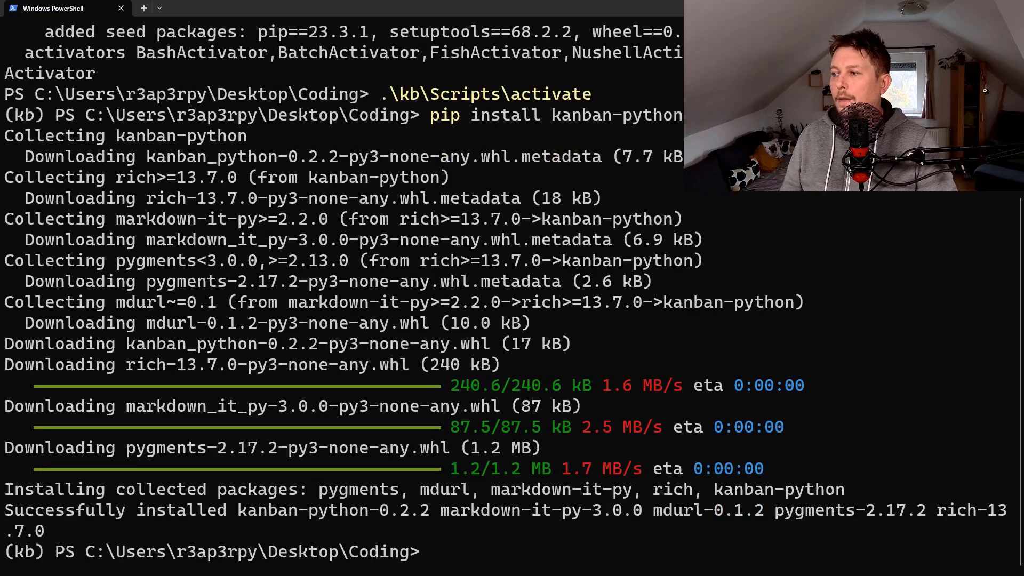
mouse_move(657, 433)
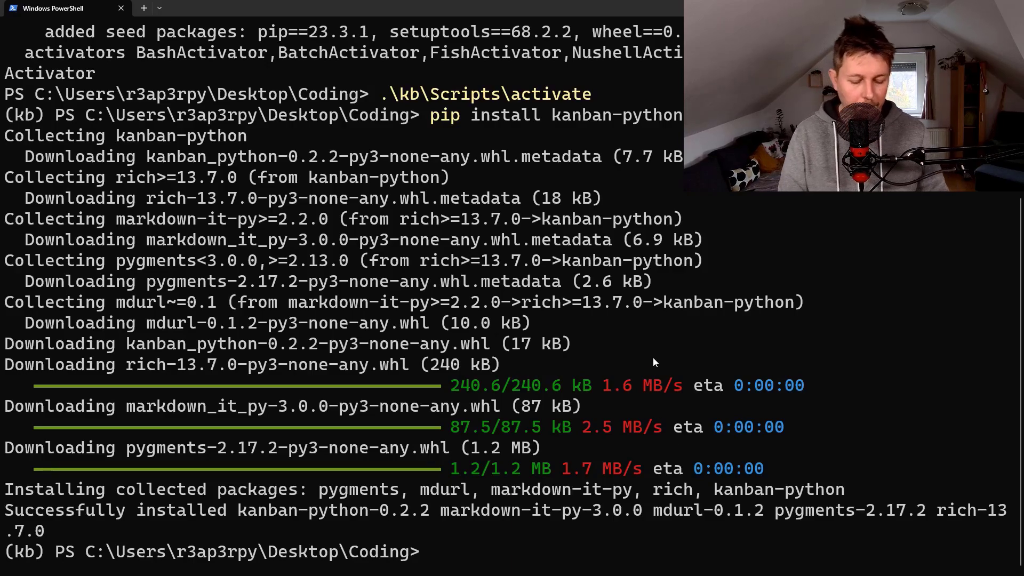
Create a kbpy folder and move into it
text(mk)
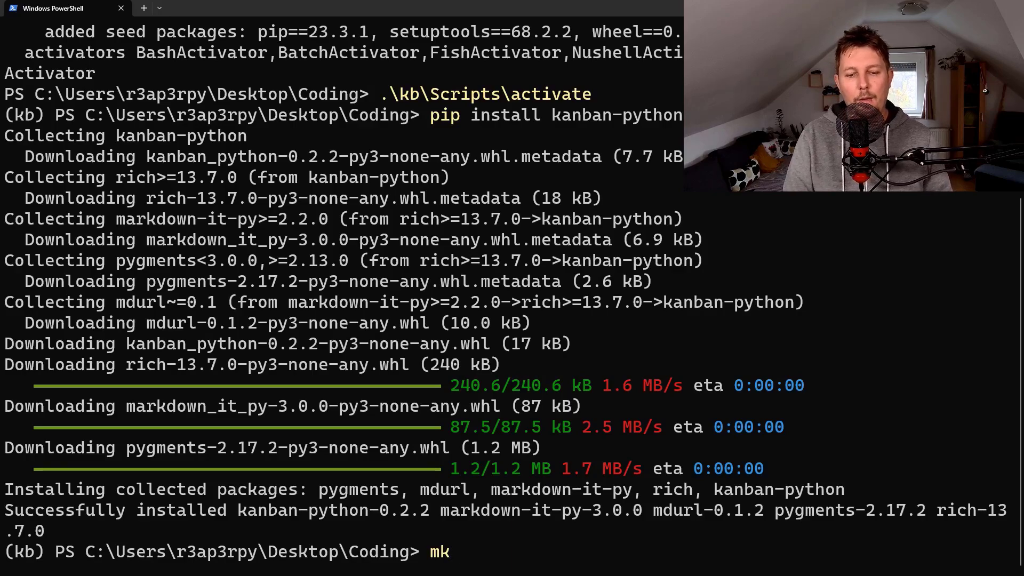
text(dir)
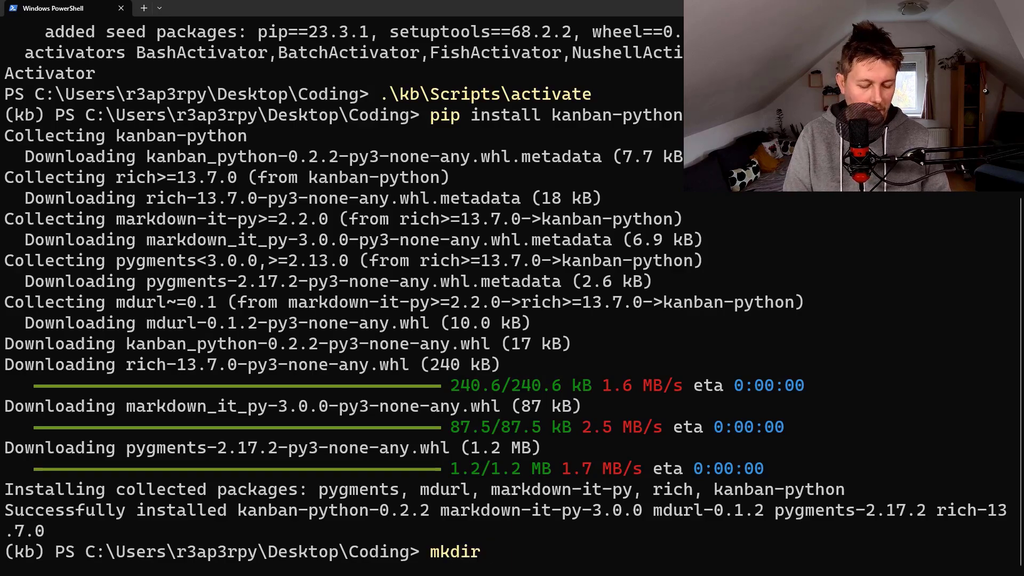
text(kbpy)
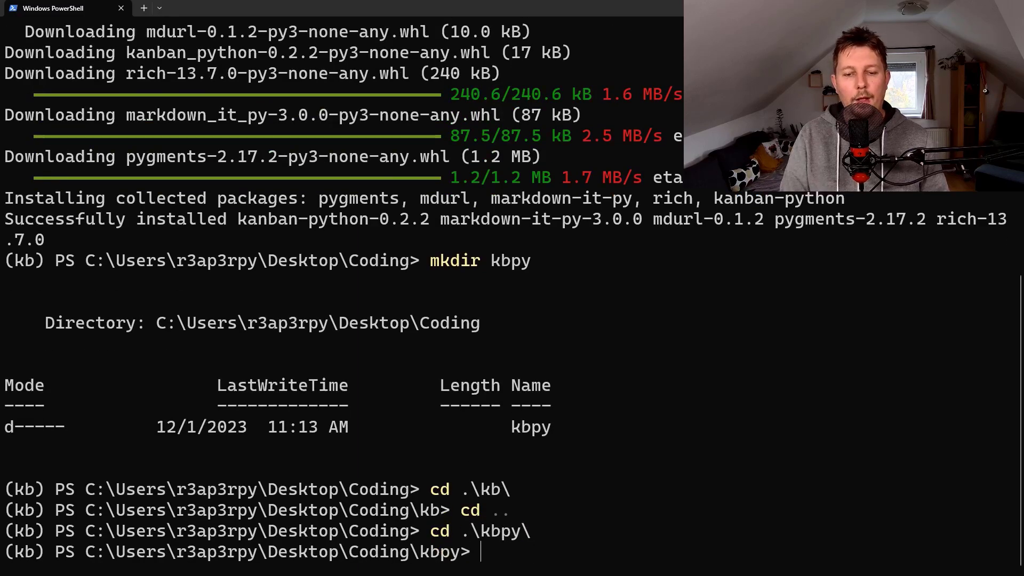
Run kanban init to generate pykanban.ini, then again to start a new board
text(kanban init)
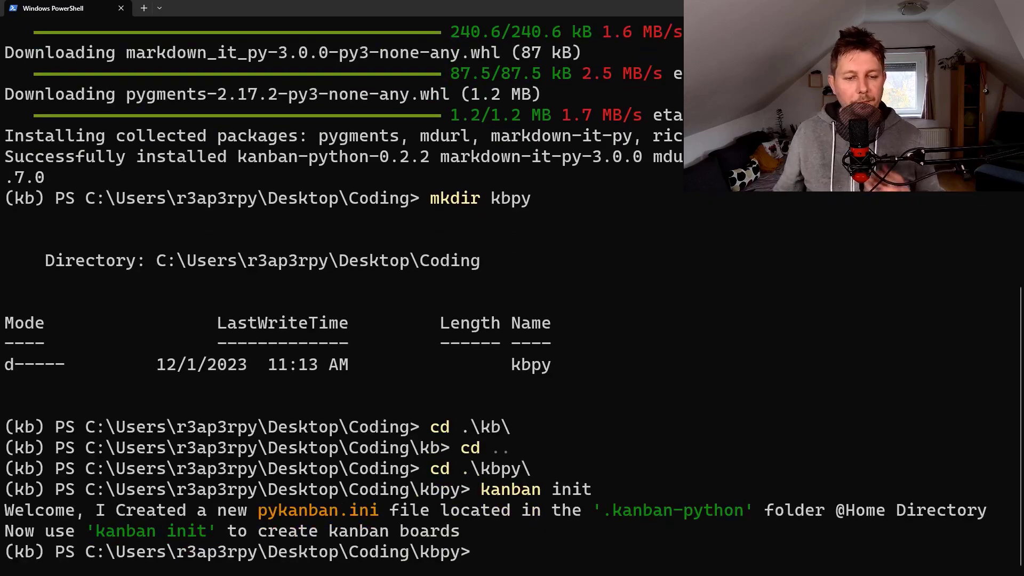
drag(176, 510, 314, 510)
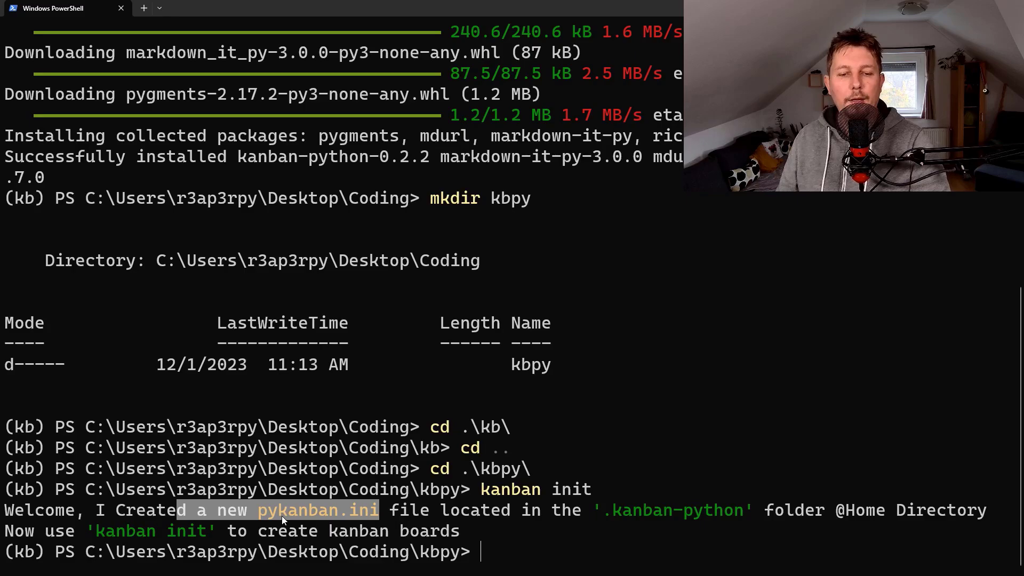
mouse_move(777, 516)
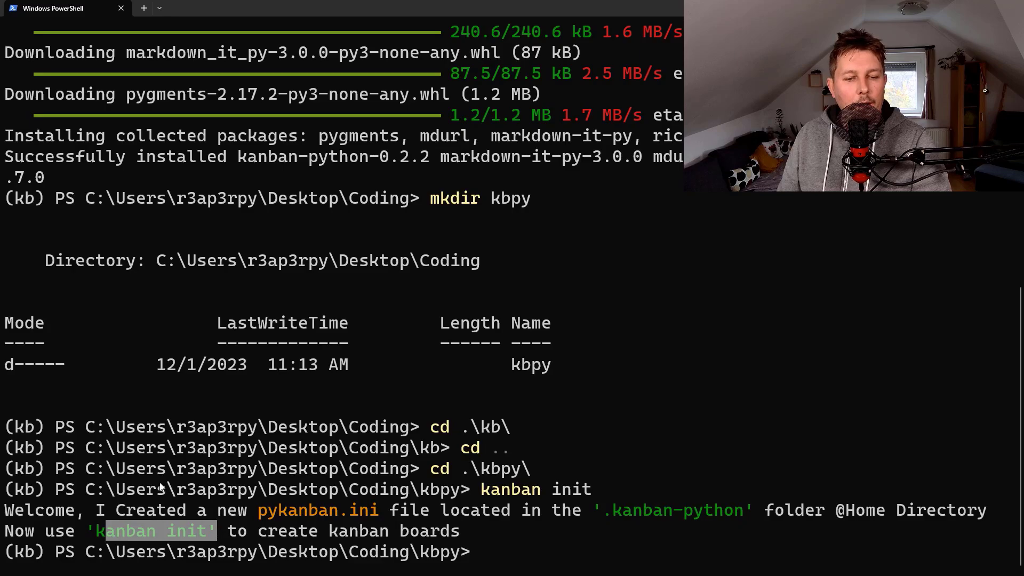
text(kanban init)
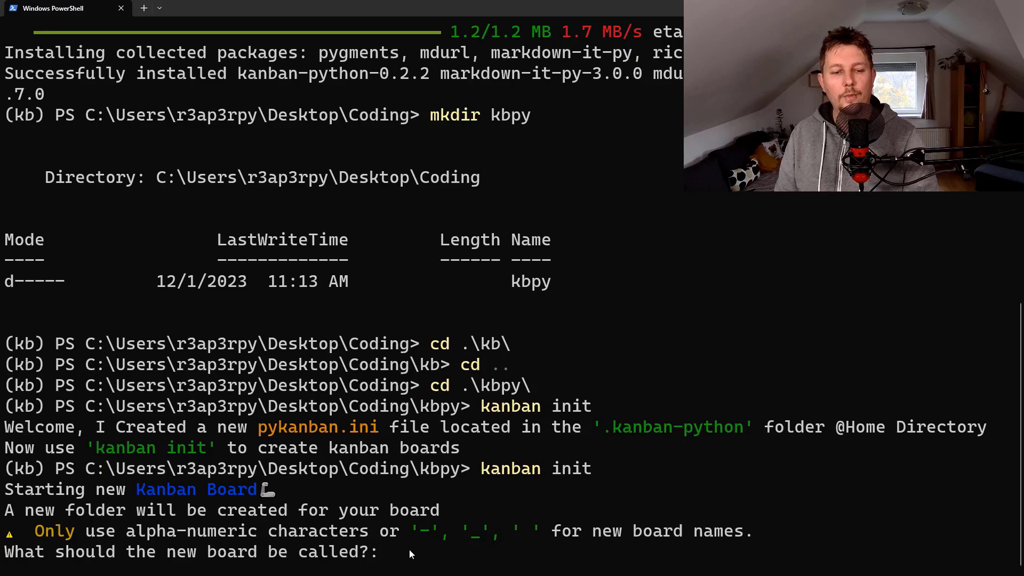
Name the board Demo, make it active, and choose to add a new task
text(Demo)
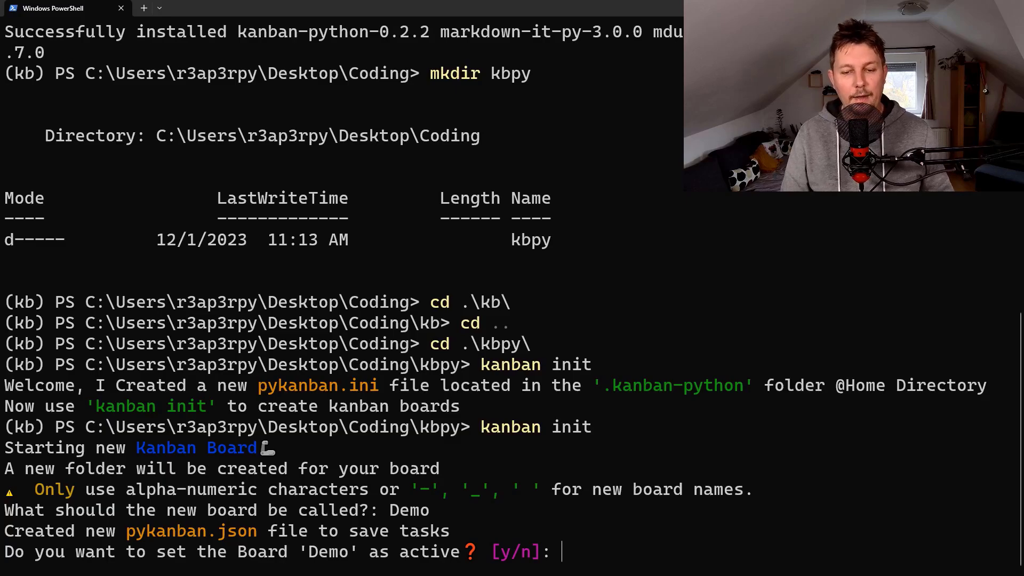
text(y)
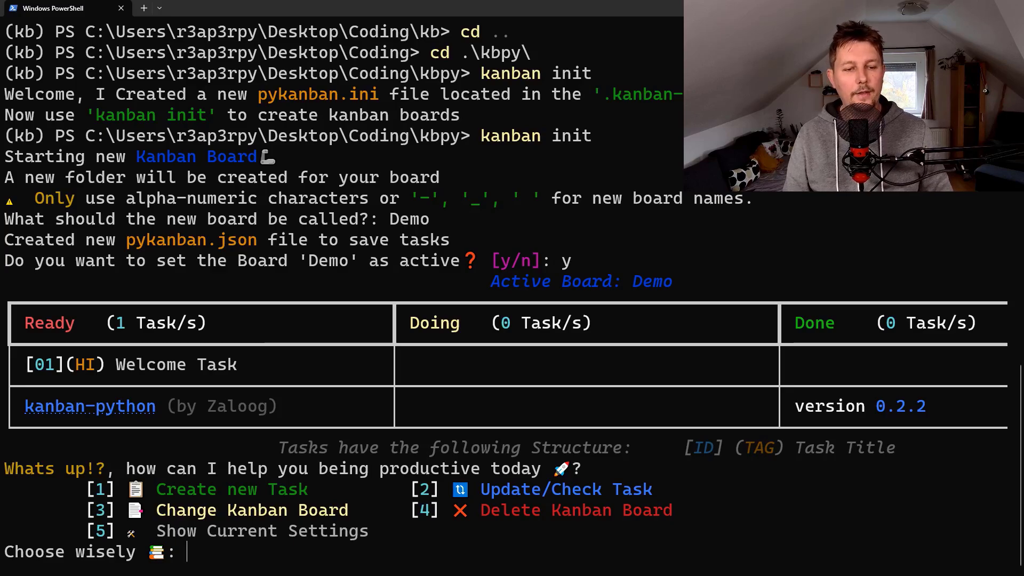
text(1)
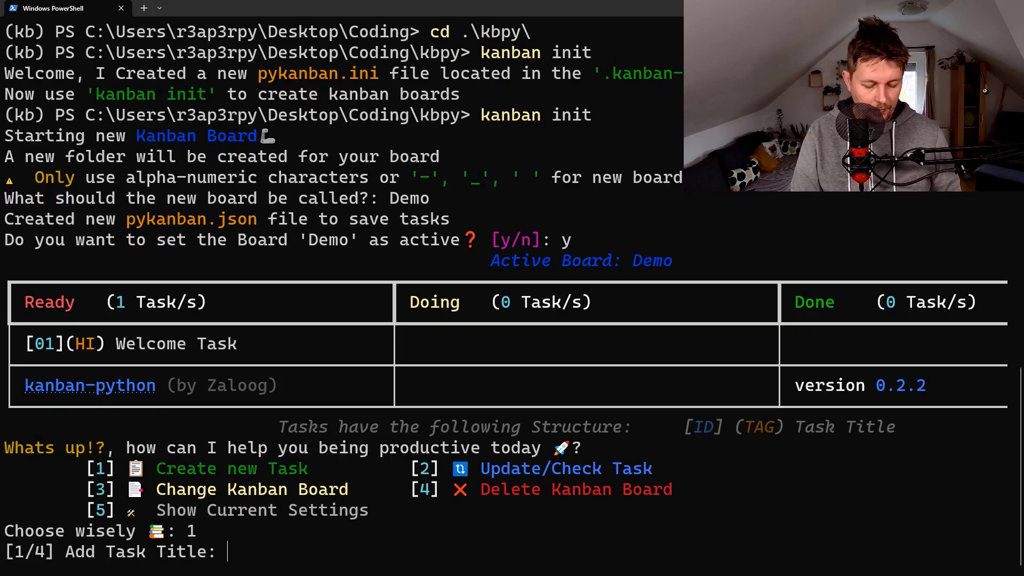
Enter title 'Create a youtube video!' and a description about kanban-python
text(Create a yout)
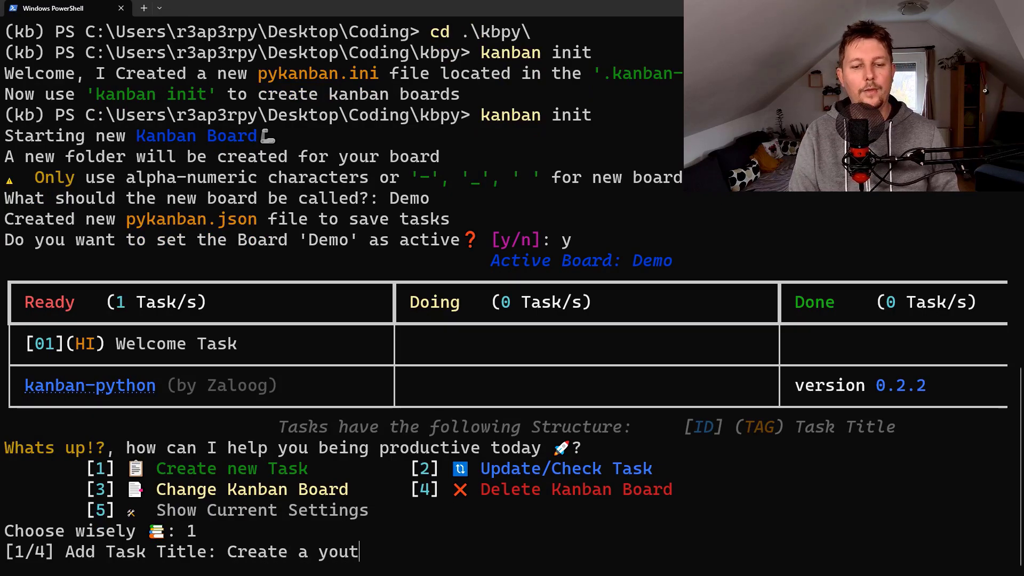
text(ube video)
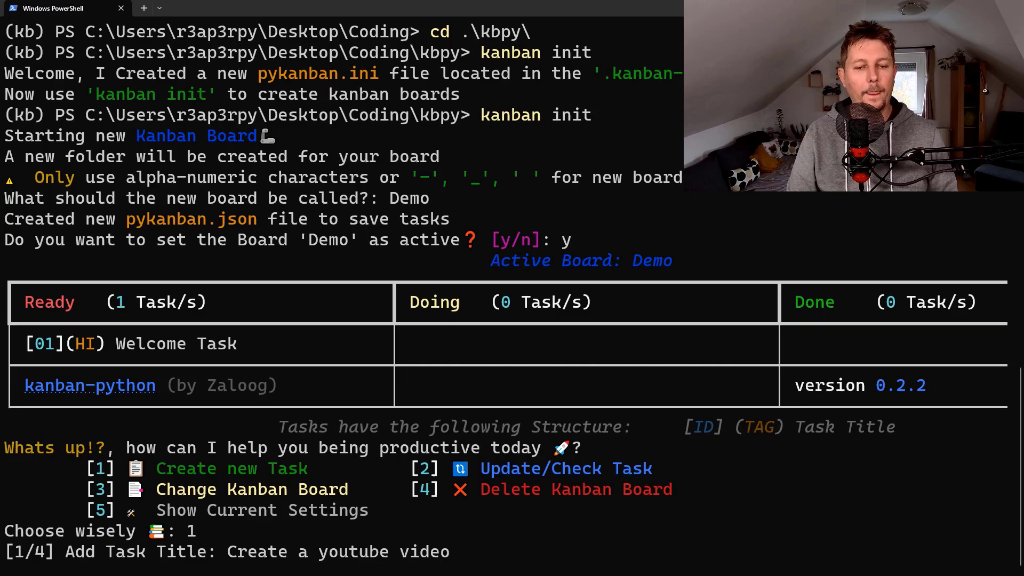
key(enter)
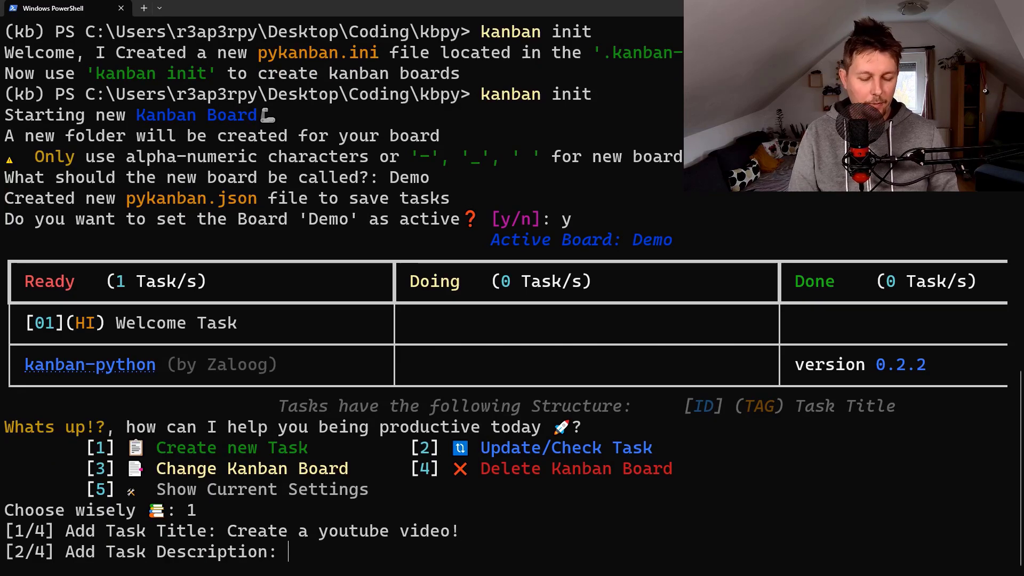
text(This vide)
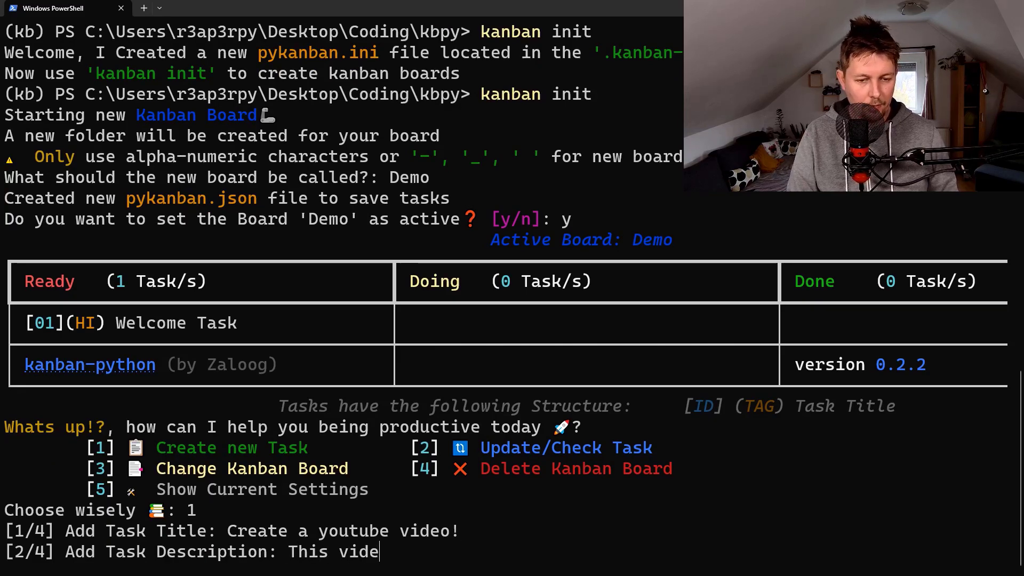
text(o is about kn)
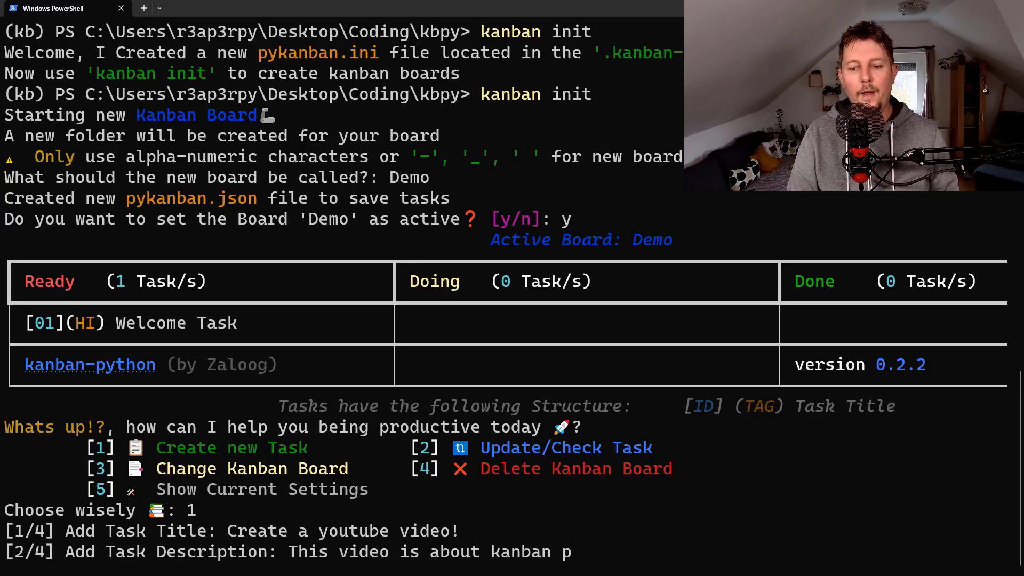
text(ython!)
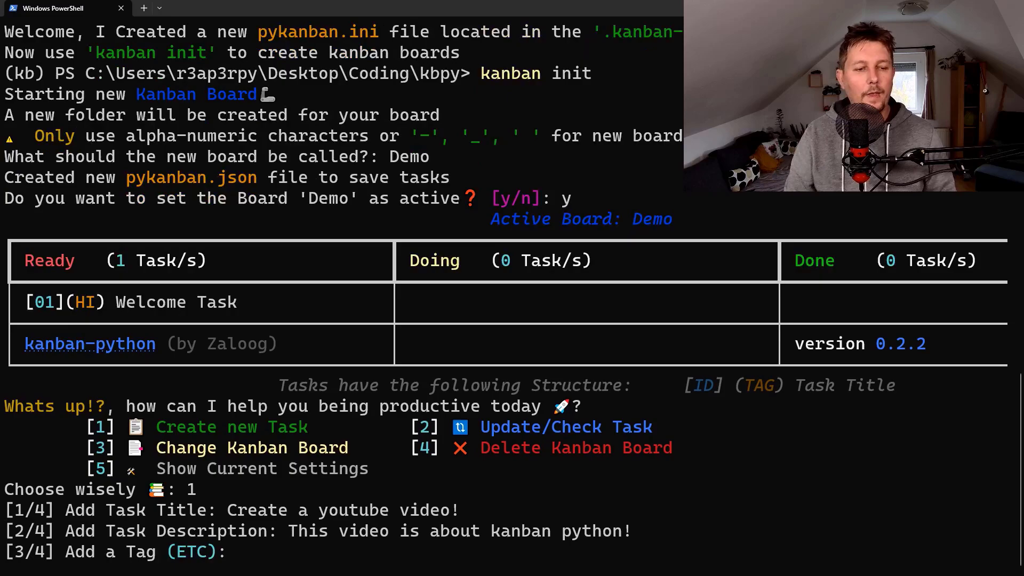
Tag the task python and place it in the Doing column
text(p)
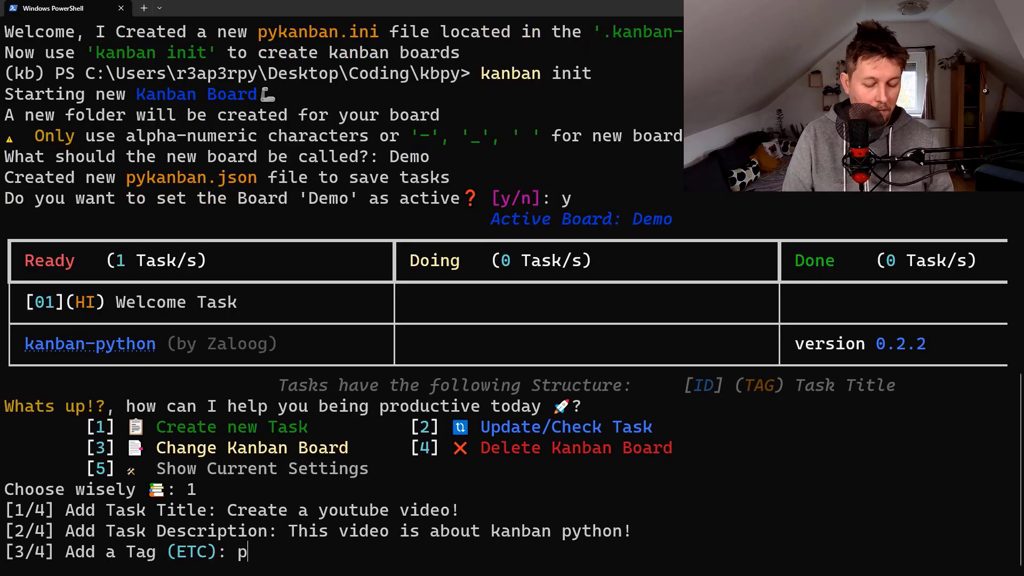
text(ython)
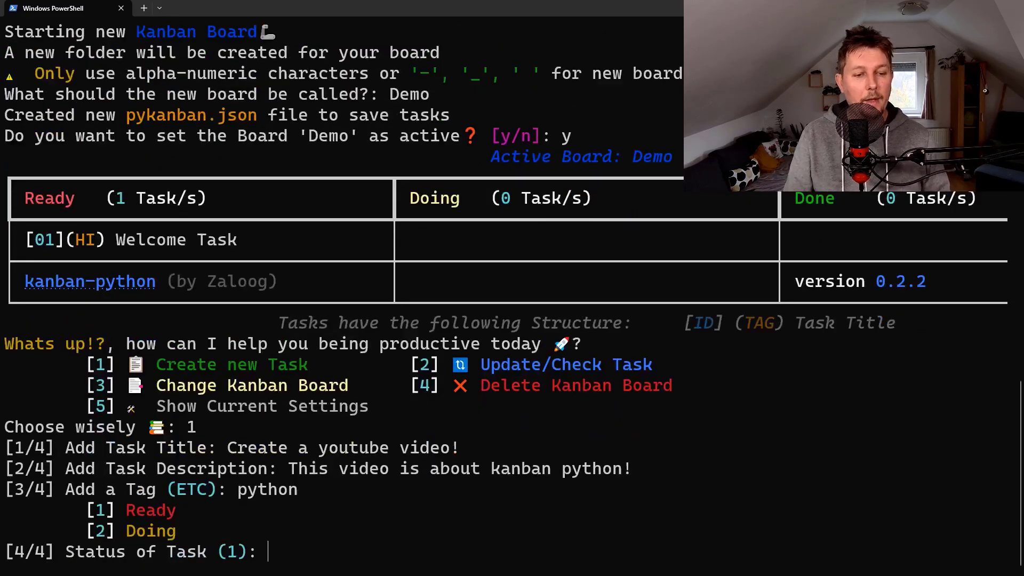
text(2)
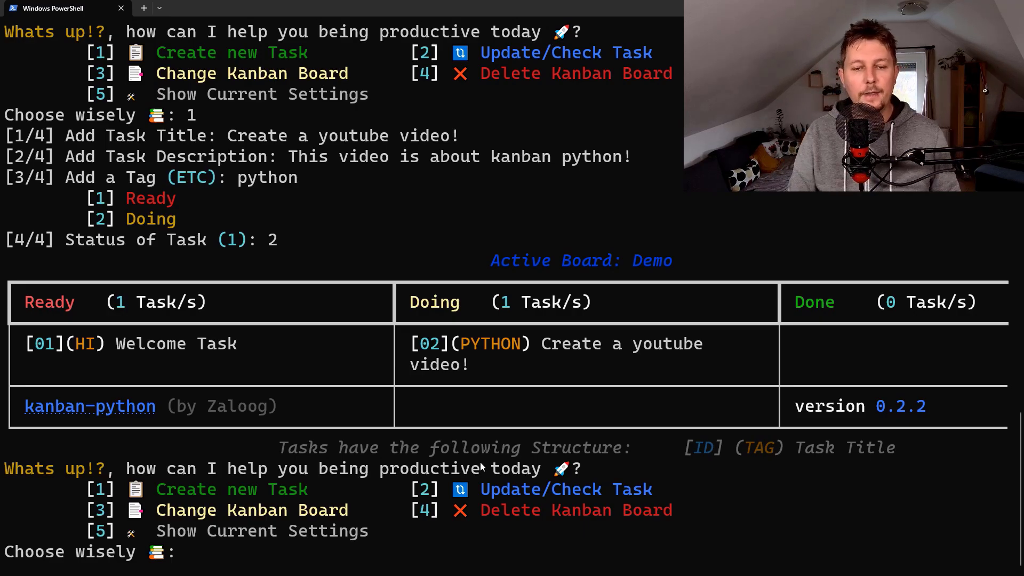
Update task 1 (Welcome Task), keeping title, description and tag, with status Ready
text(2)
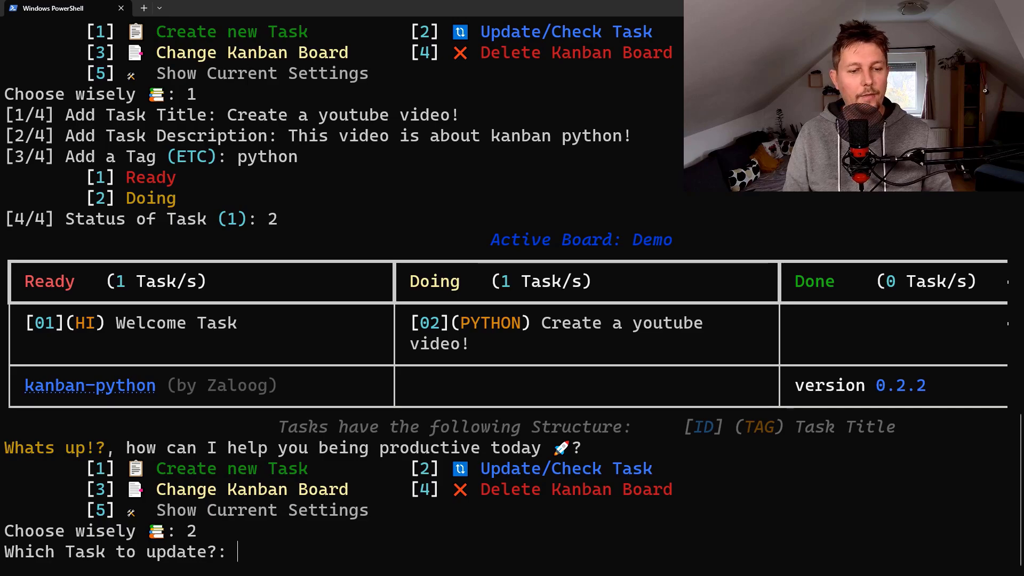
text(02)
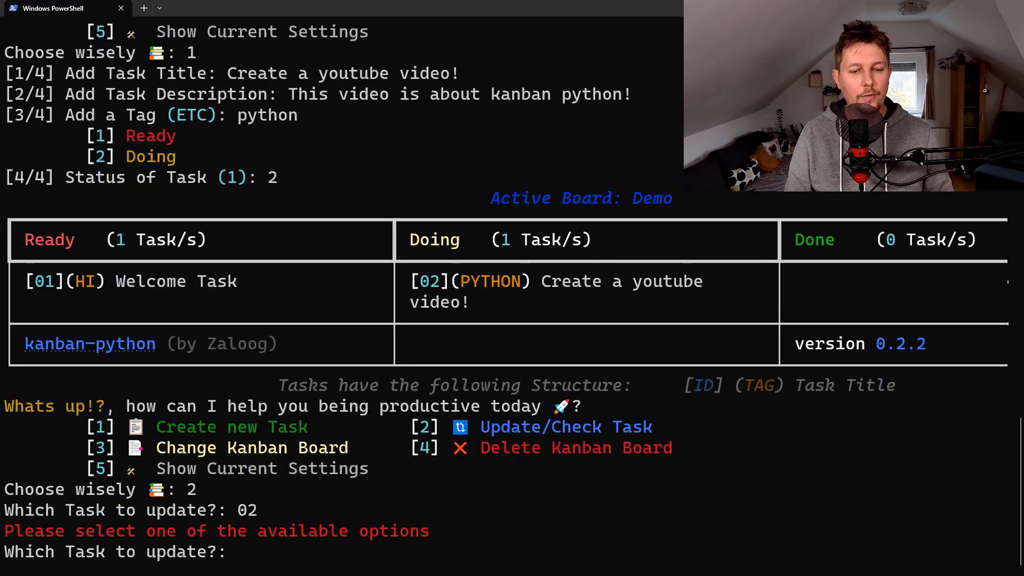
text(1)
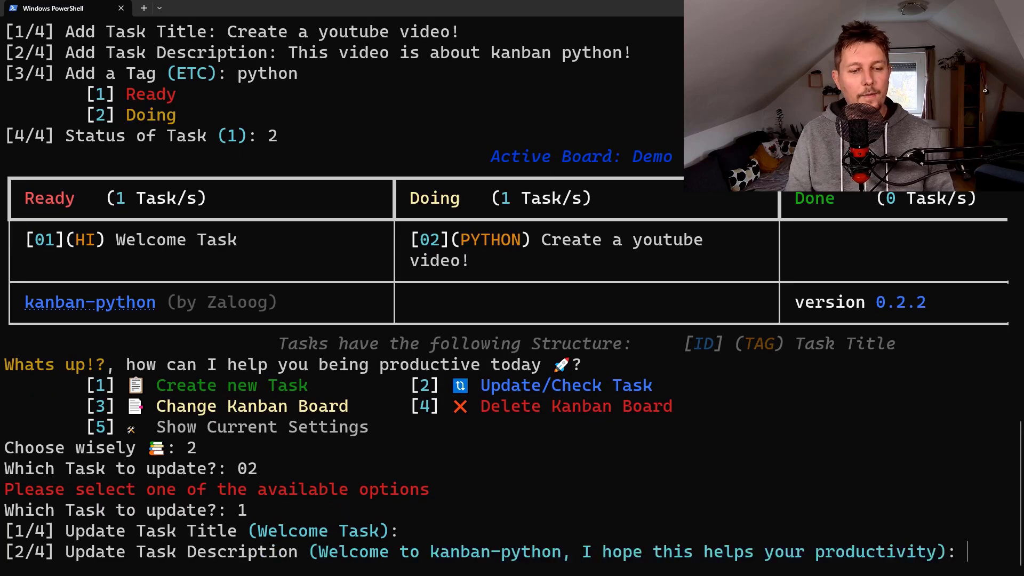
key(enter)
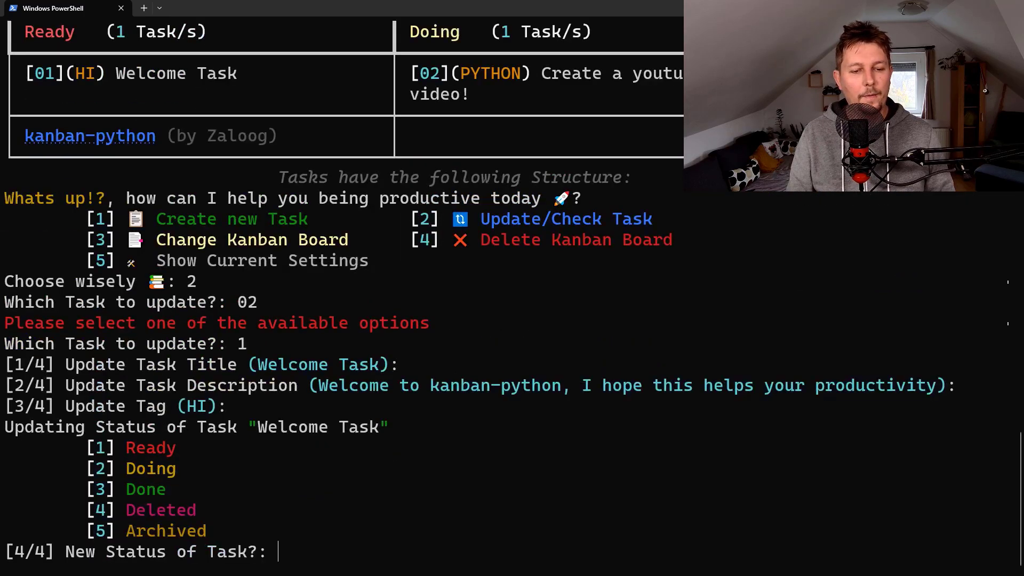
text(1)
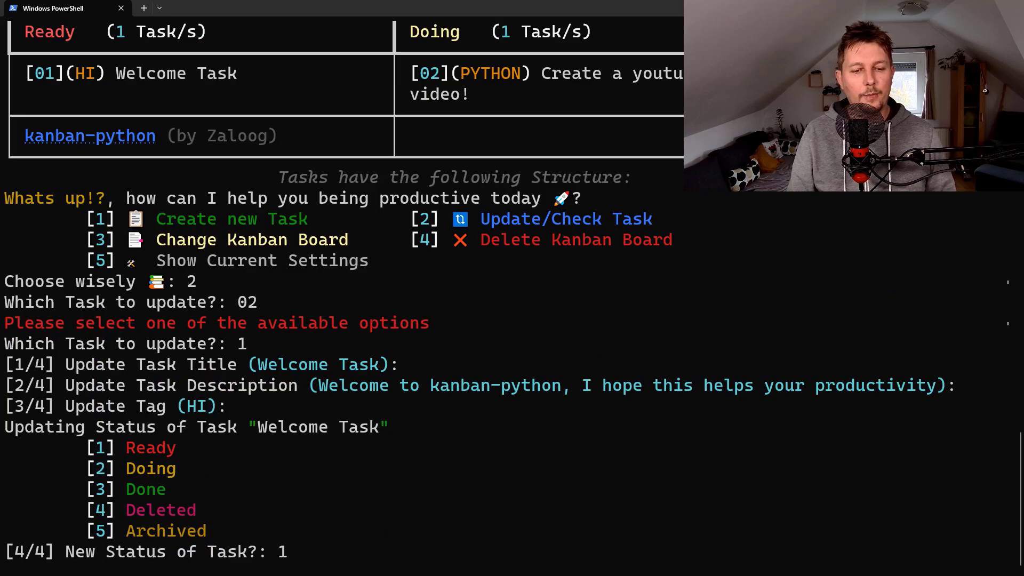
key(enter)
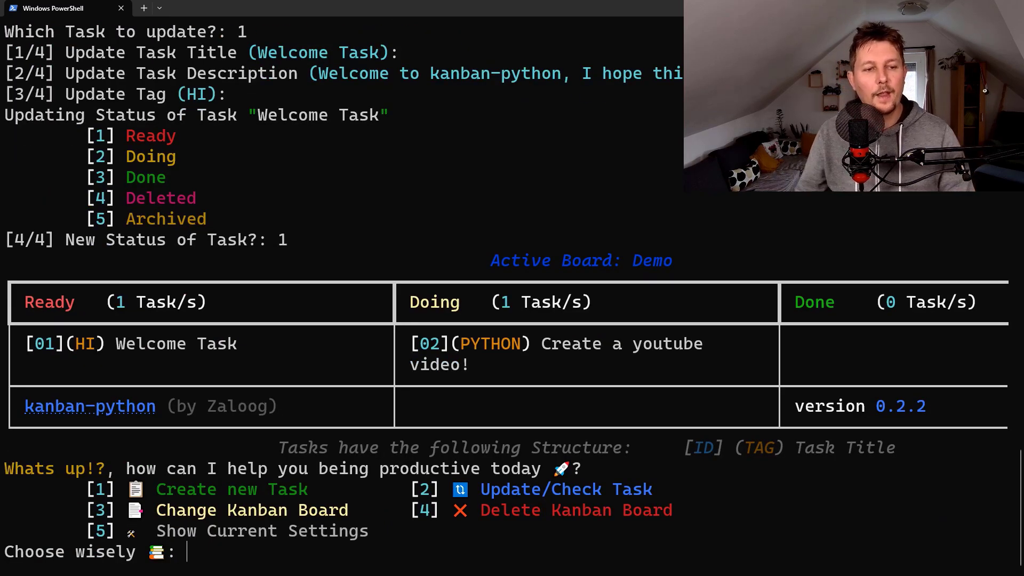
mouse_move(280, 358)
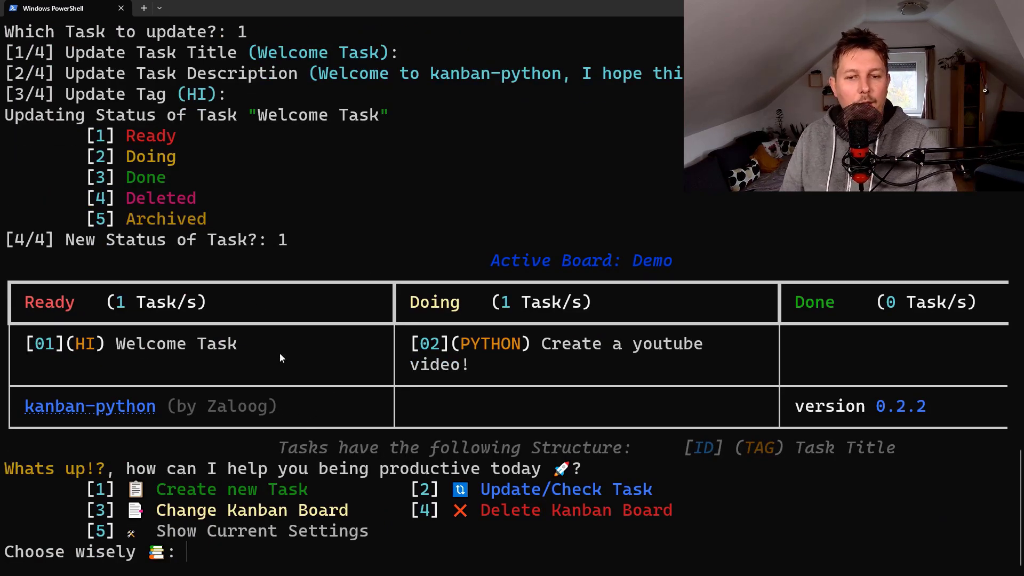
Start another task update from the board menu
double_click(175, 343)
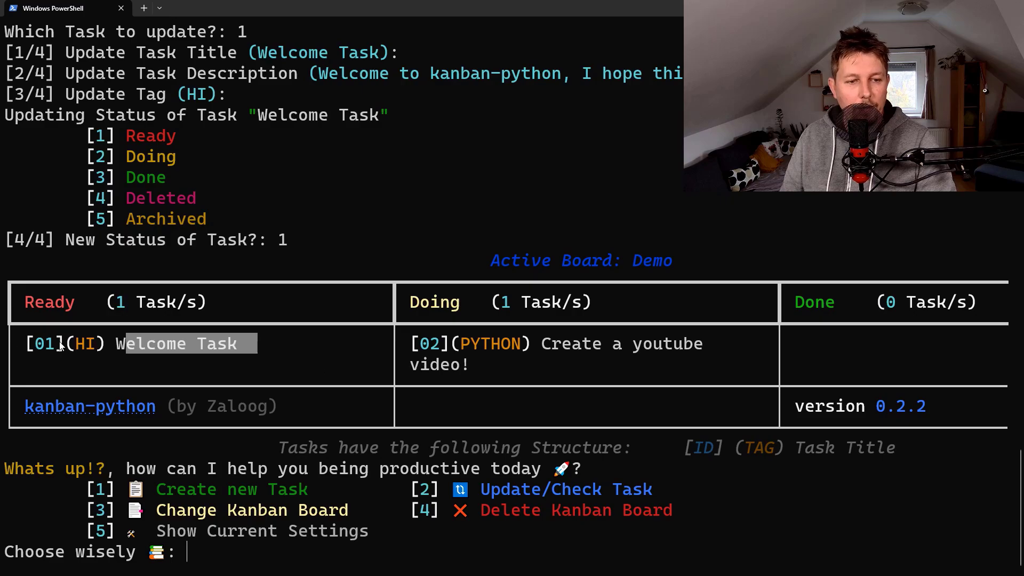
text(1)
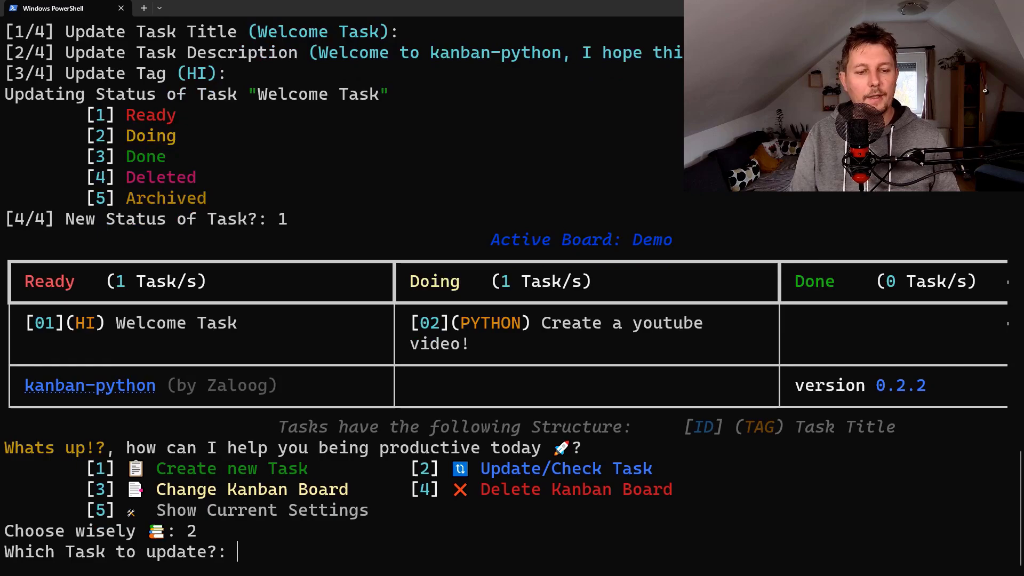
Move task 2 'Create a youtube video!' to Ready, keeping its other fields
text(2)
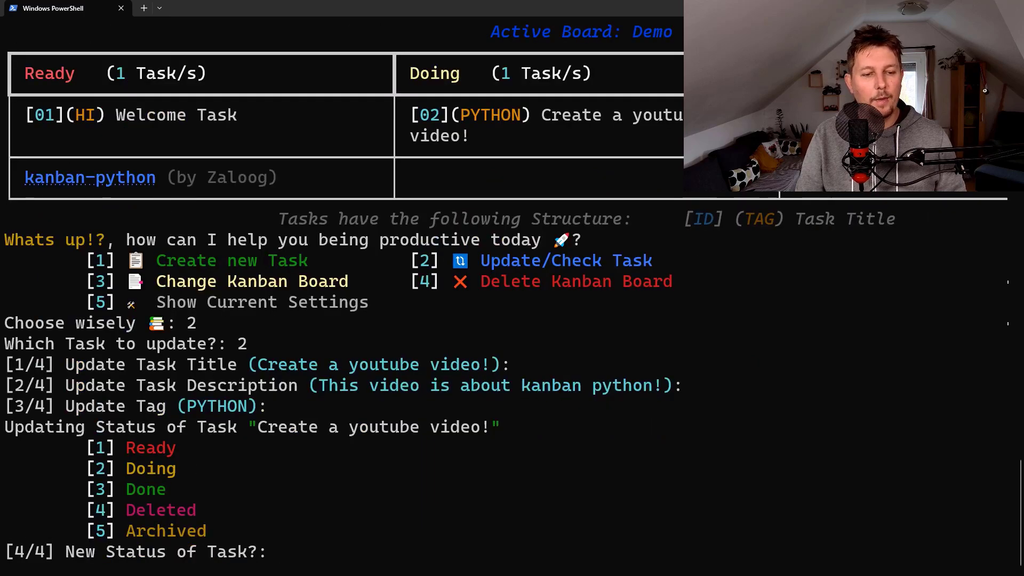
text(1)
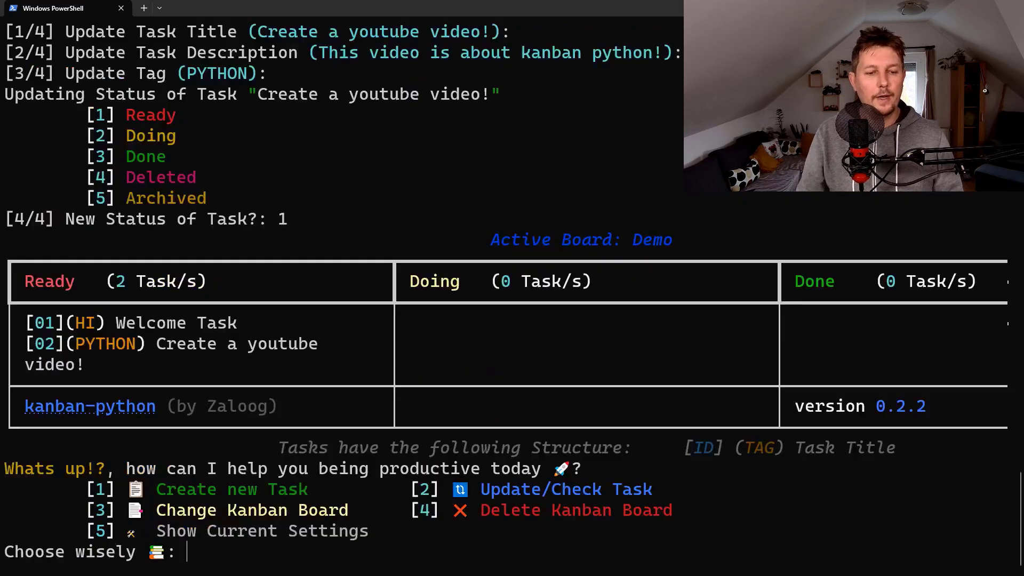
mouse_move(251, 359)
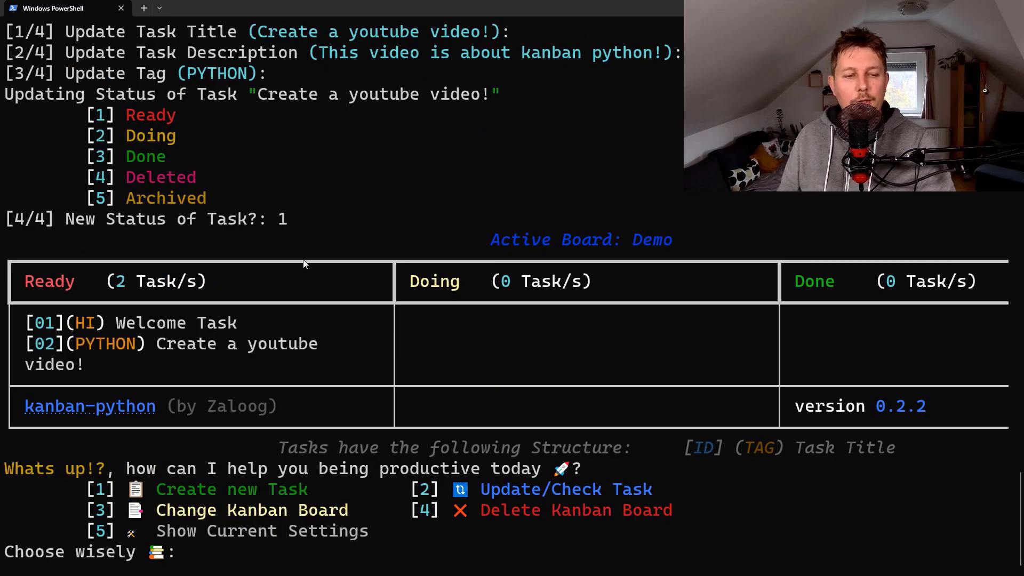
text(3)
text(1)
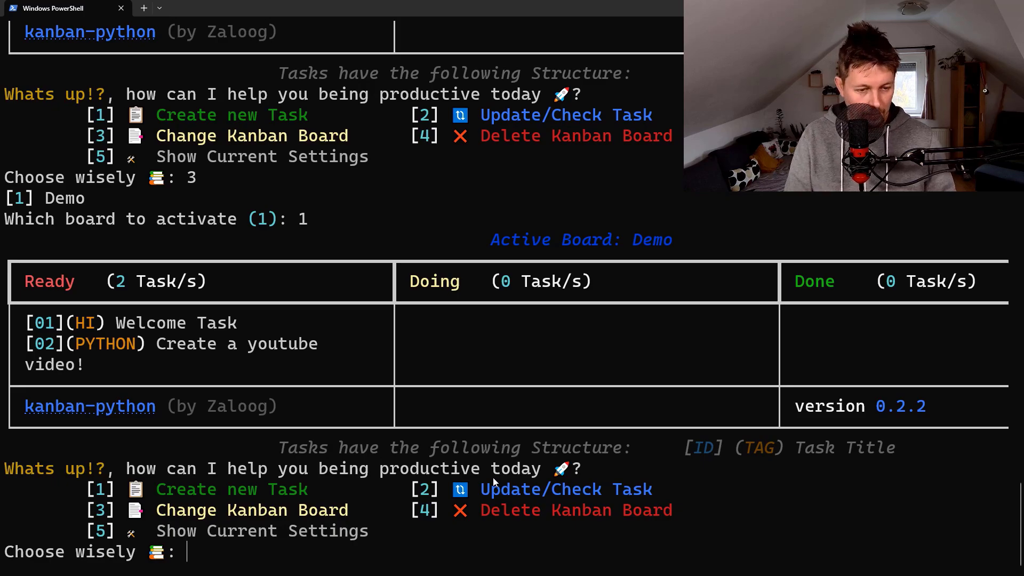
text(56)
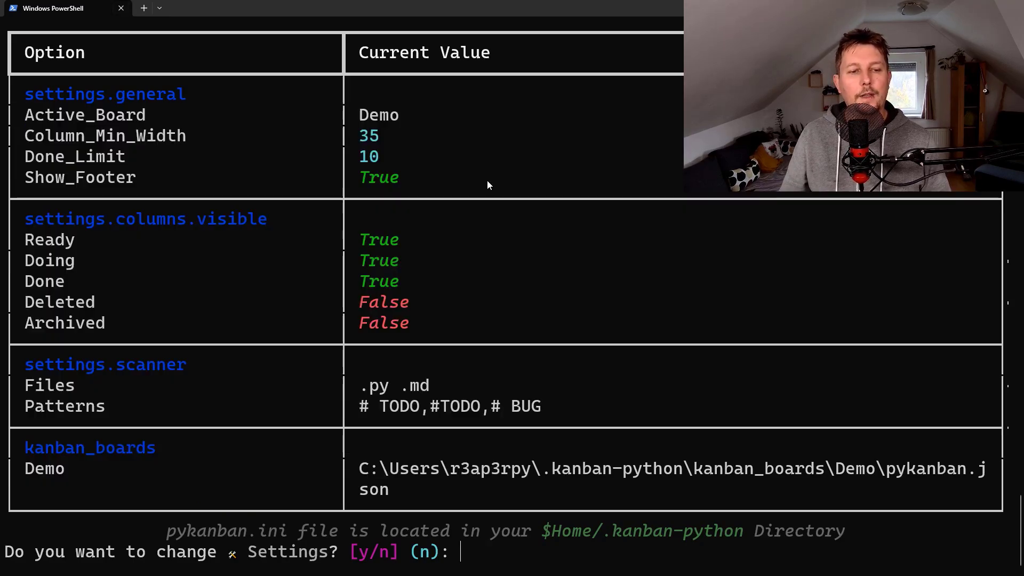
Decline changing the shown settings and quit kanban back to the prompt
text(n)
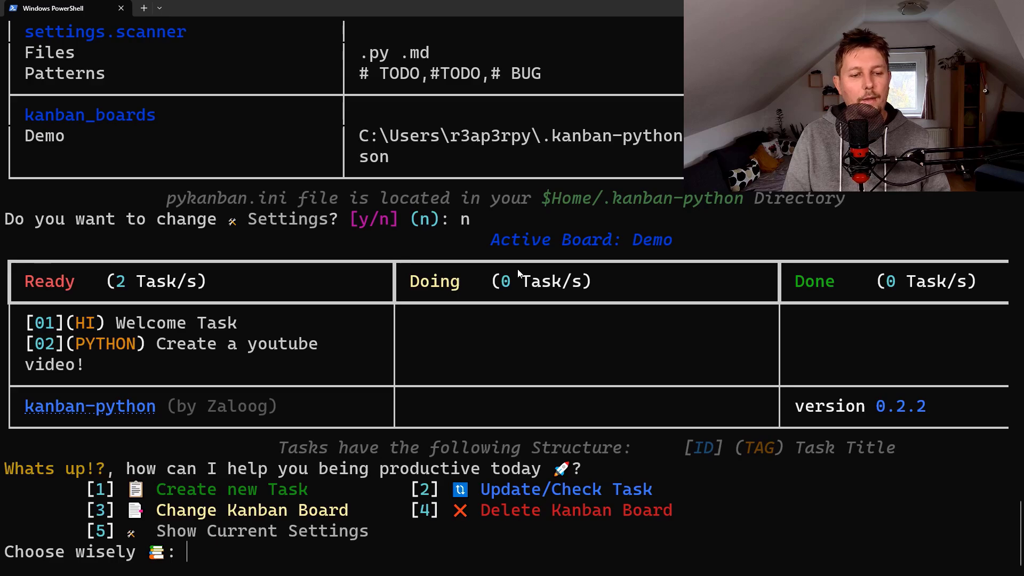
text(clea)
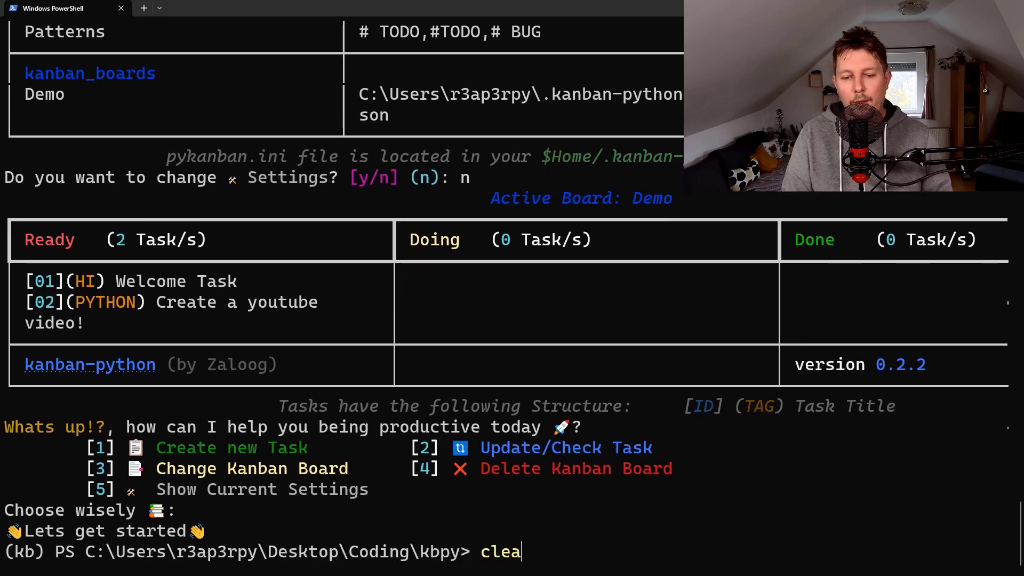
List the kbpy folder with dir and launch File Explorer with explorer
text(r)
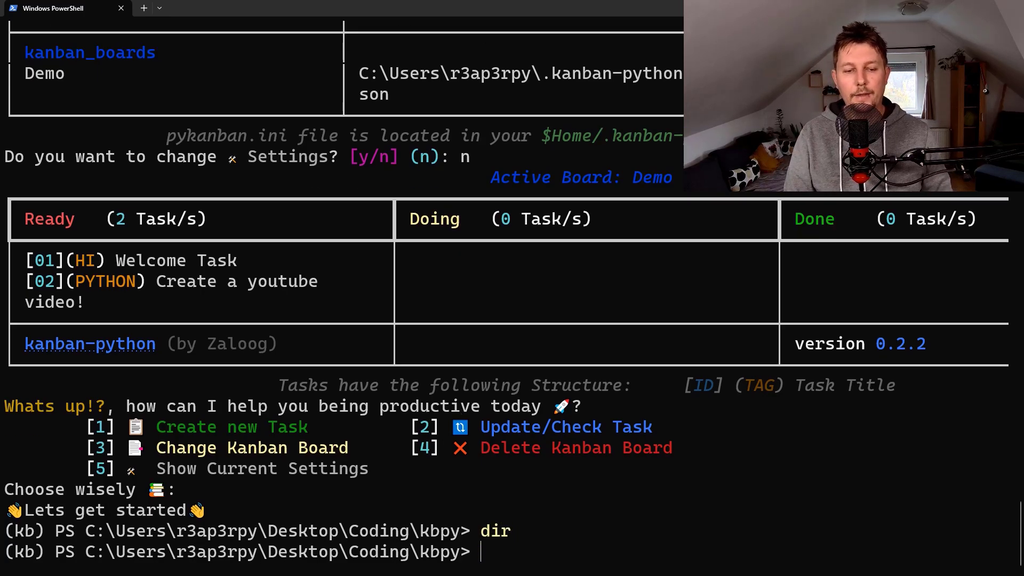
text(expl)
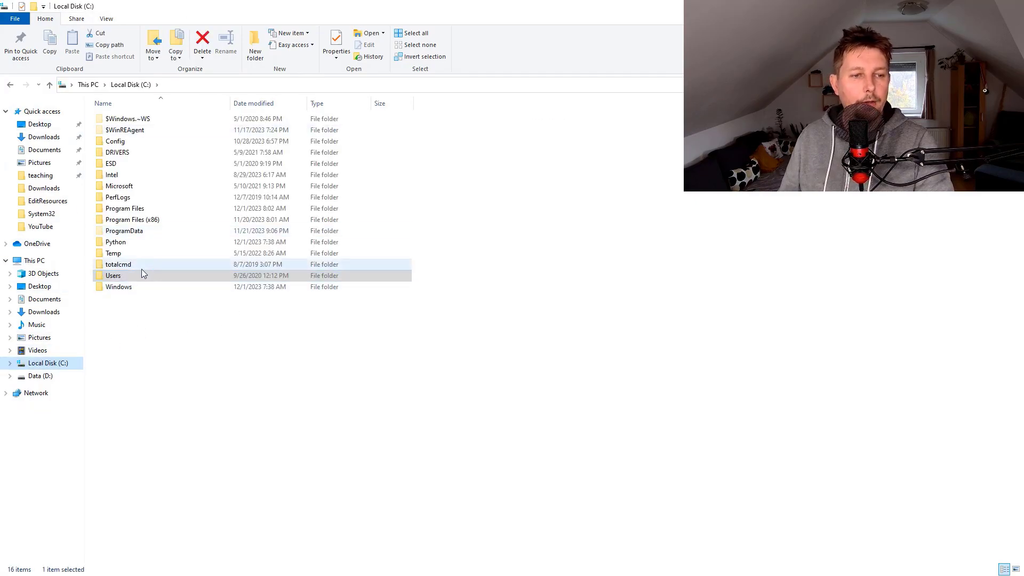
Browse to C:\Users\home\.kanban-python and view the pykanban.ini settings file
double_click(113, 275)
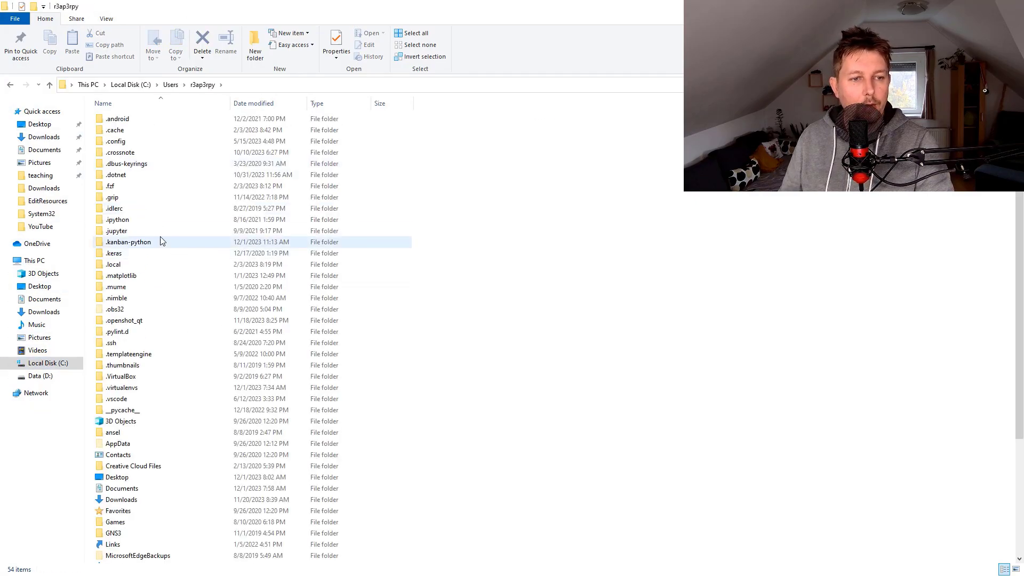
double_click(128, 242)
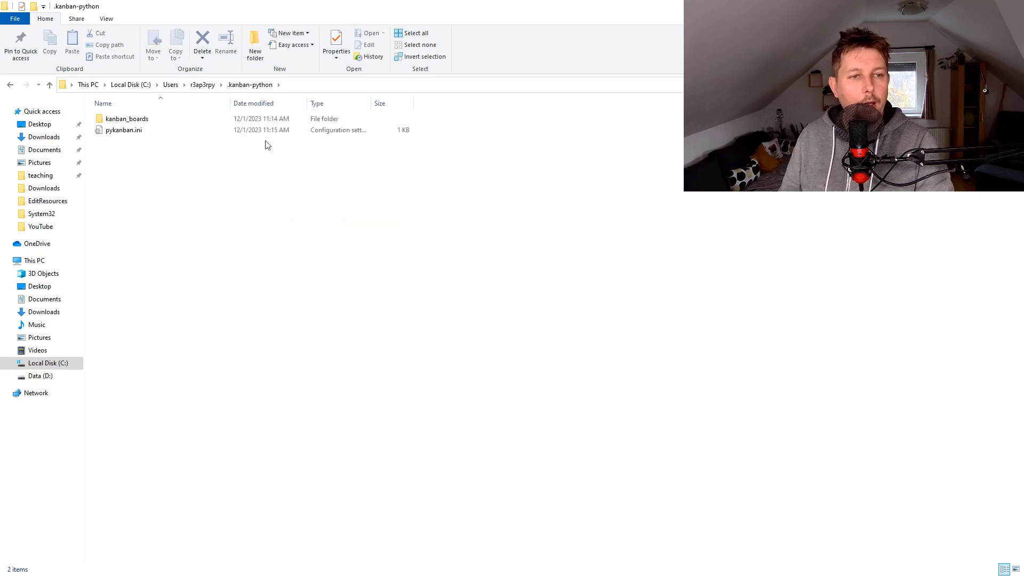
click(123, 130)
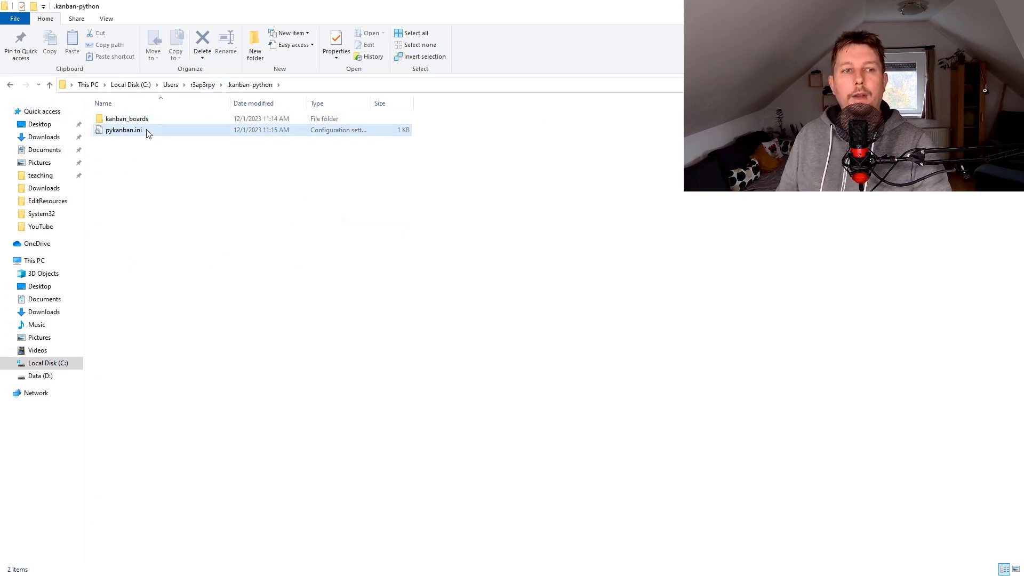
double_click(123, 131)
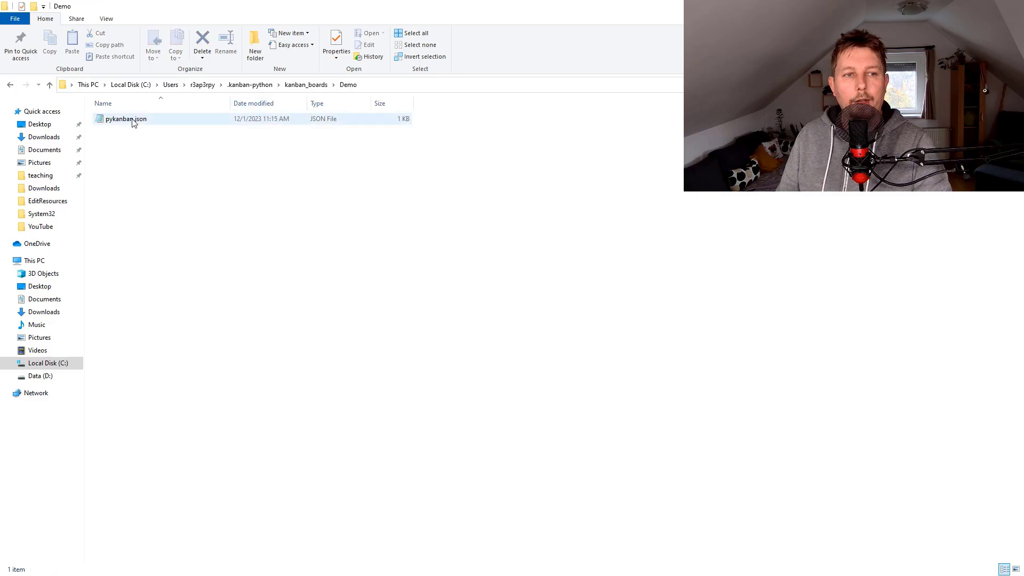
View the Demo board's pykanban.json under kanban_boards
double_click(126, 119)
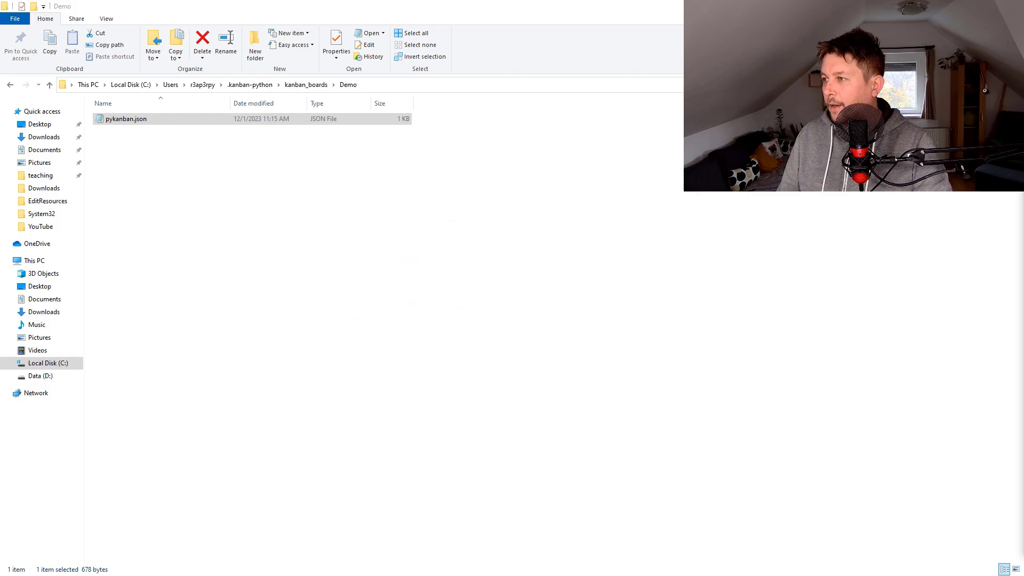
click(126, 118)
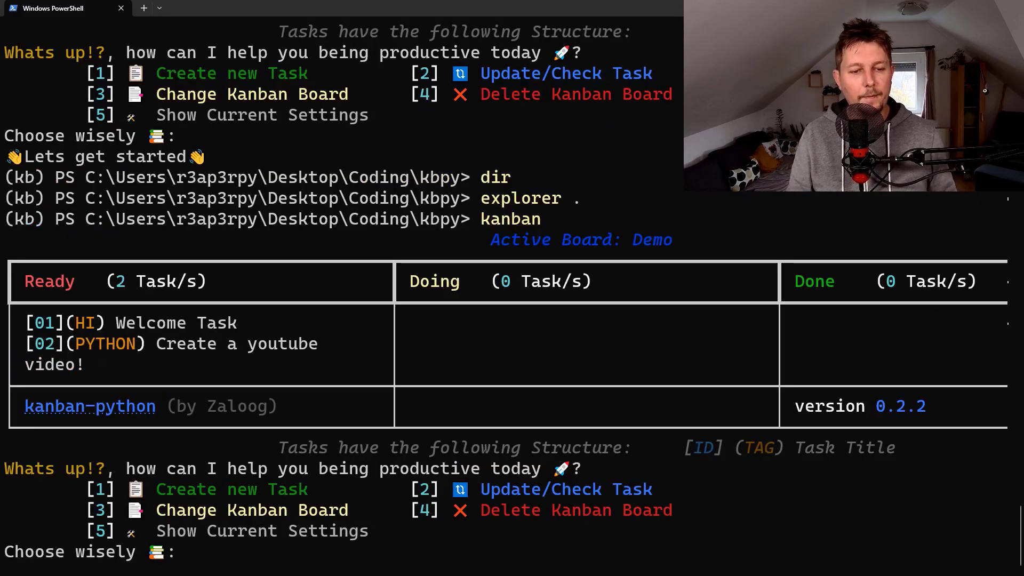
Exit the menu, show kanban --help, and run kanban init for a new board
text(exit)
text(kanban)
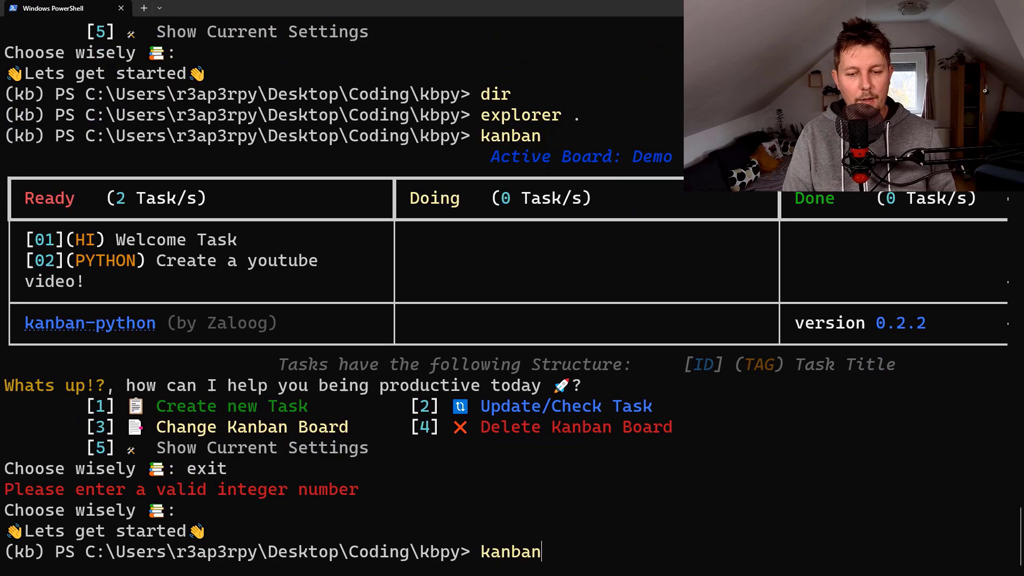
text(--help)
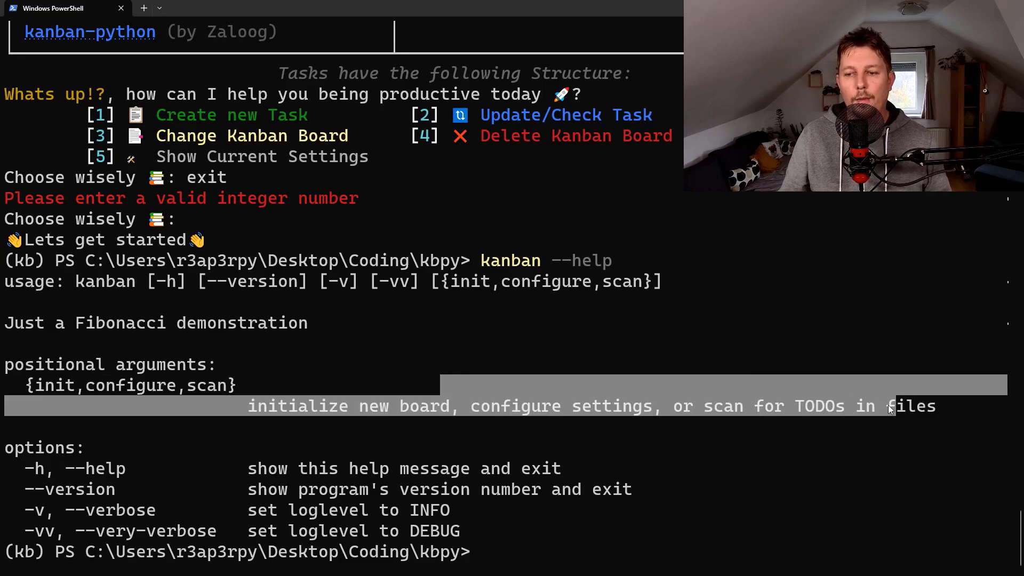
text(ki)
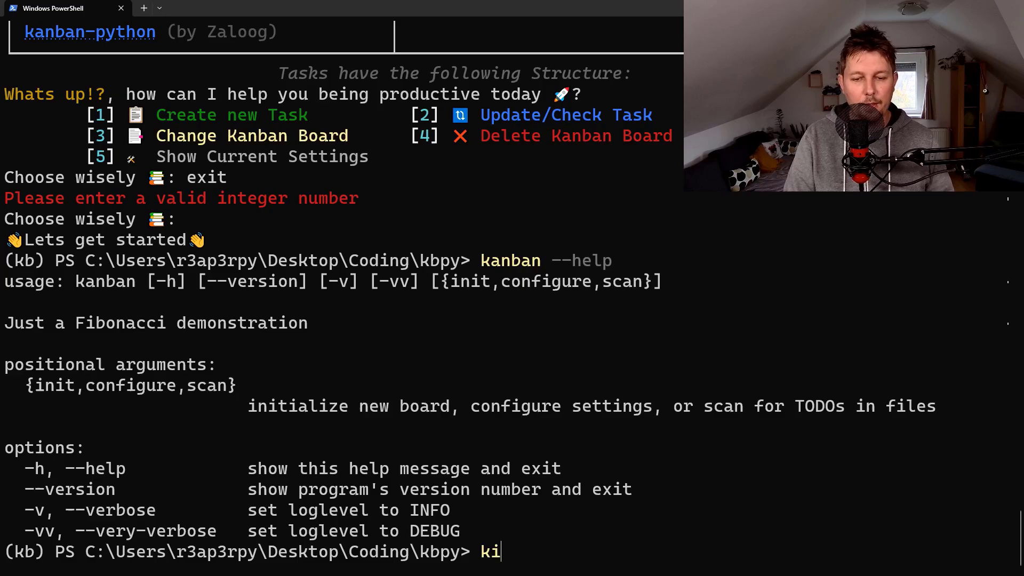
text(kanban init)
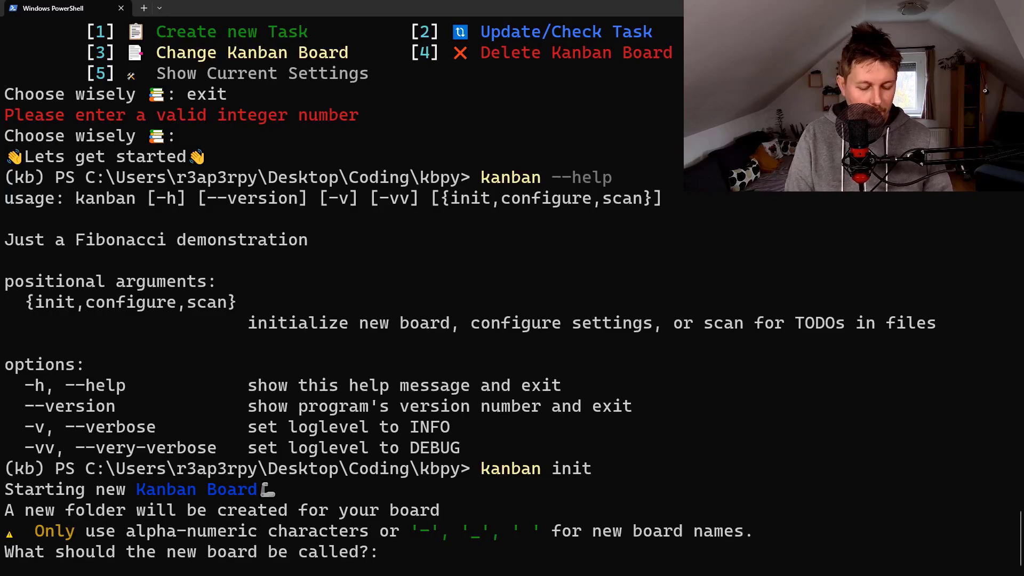
Name the new board AnotherDemo, confirm y to make it active, then choose 3 to list boards
text(AnotherDmeo)
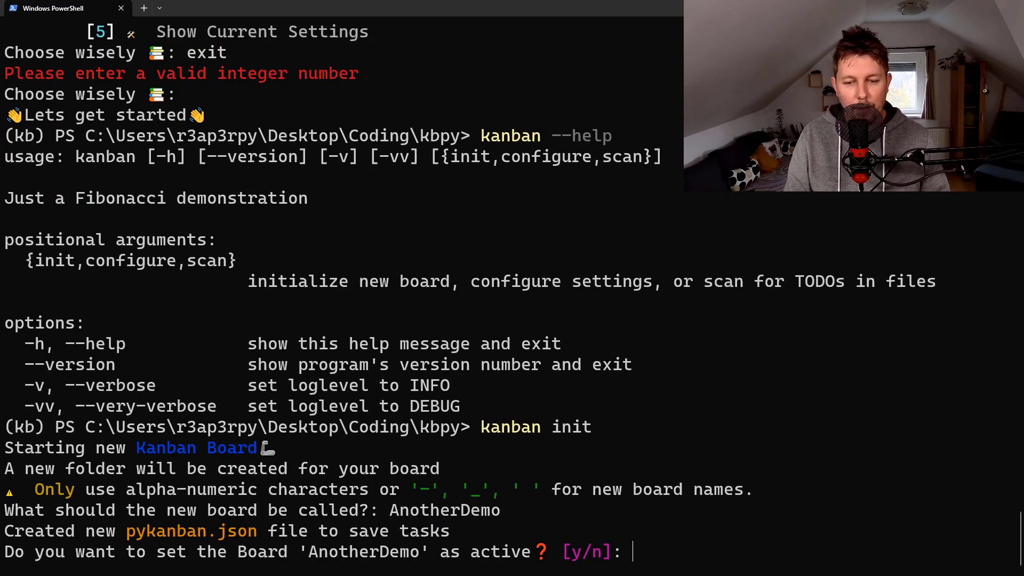
text(y)
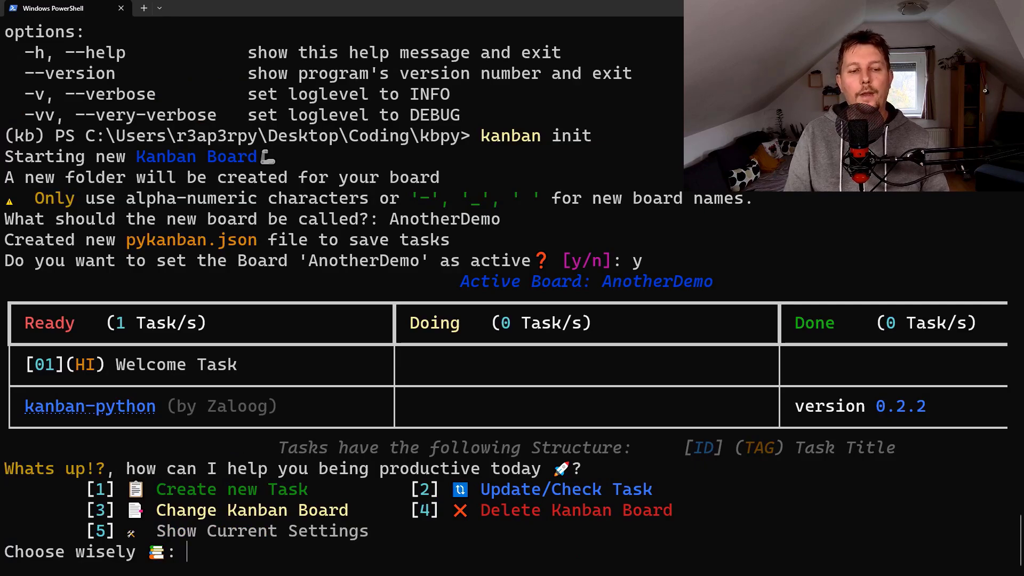
text(3)
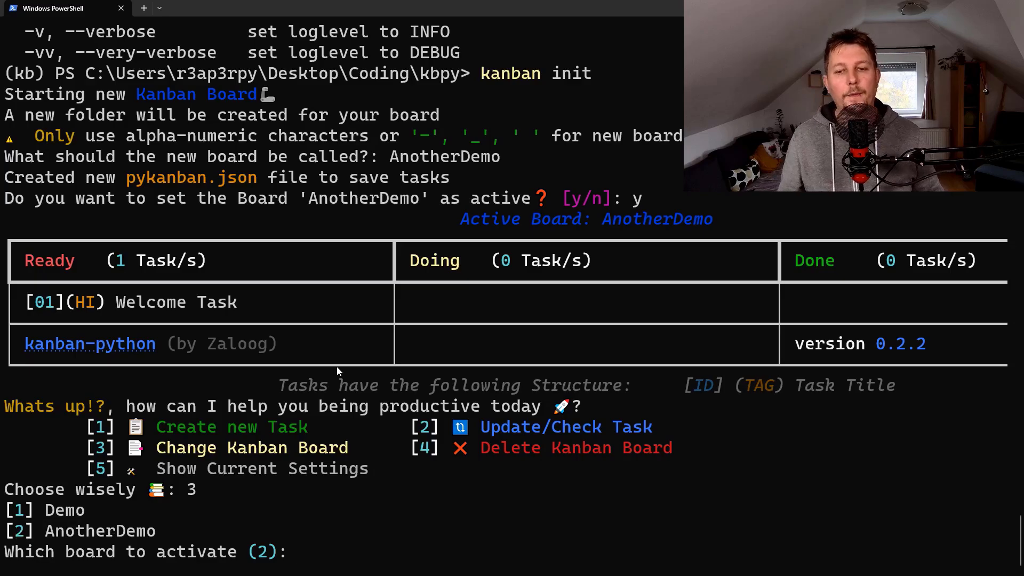
mouse_move(374, 301)
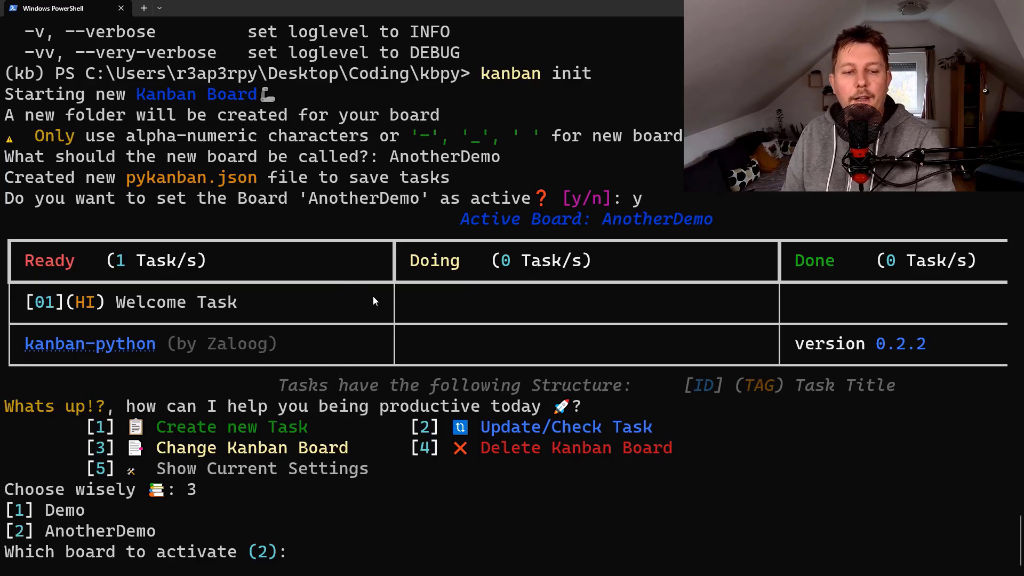